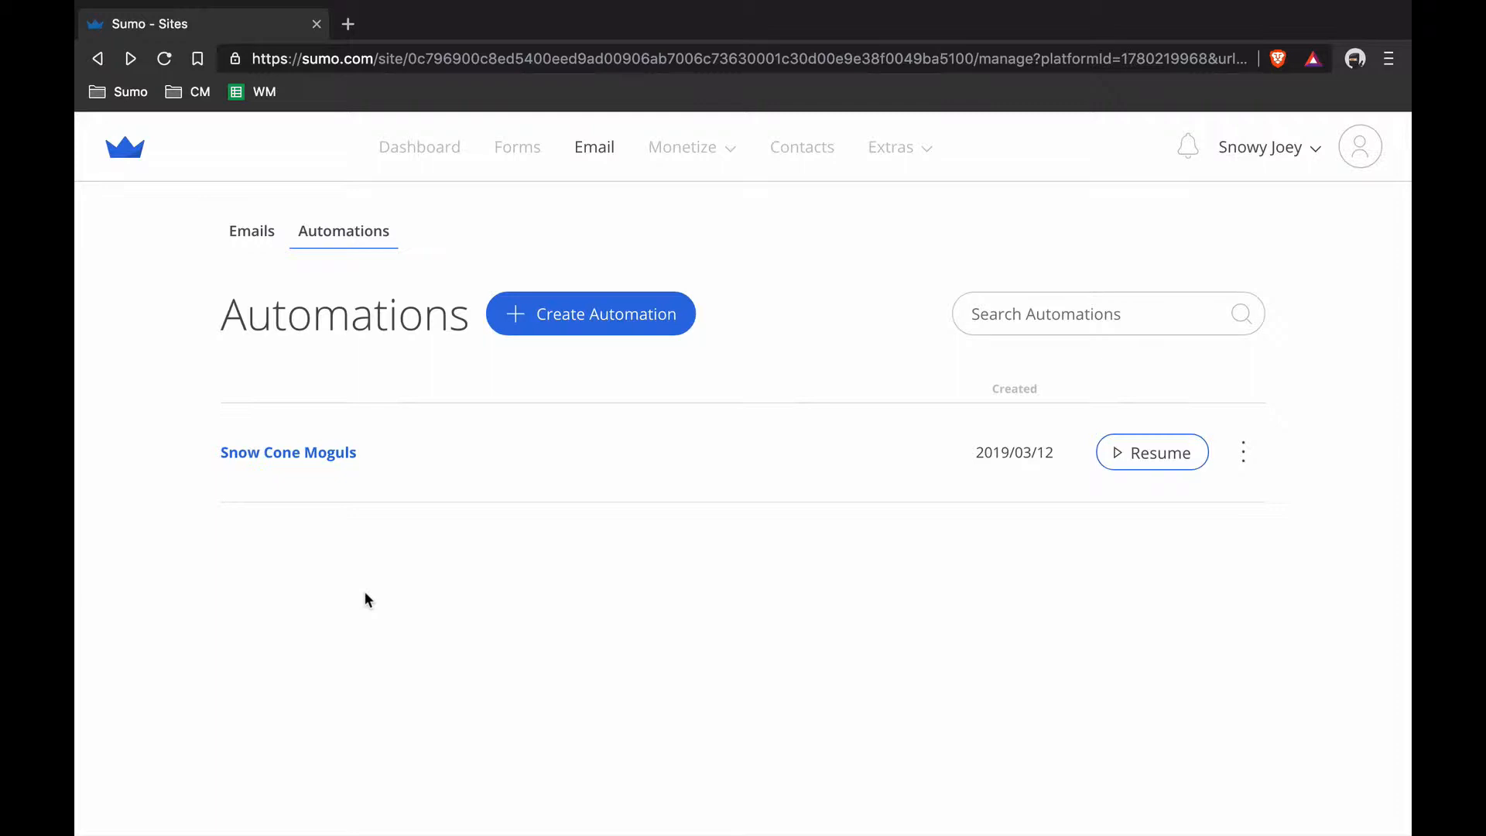
mouse_move(553, 176)
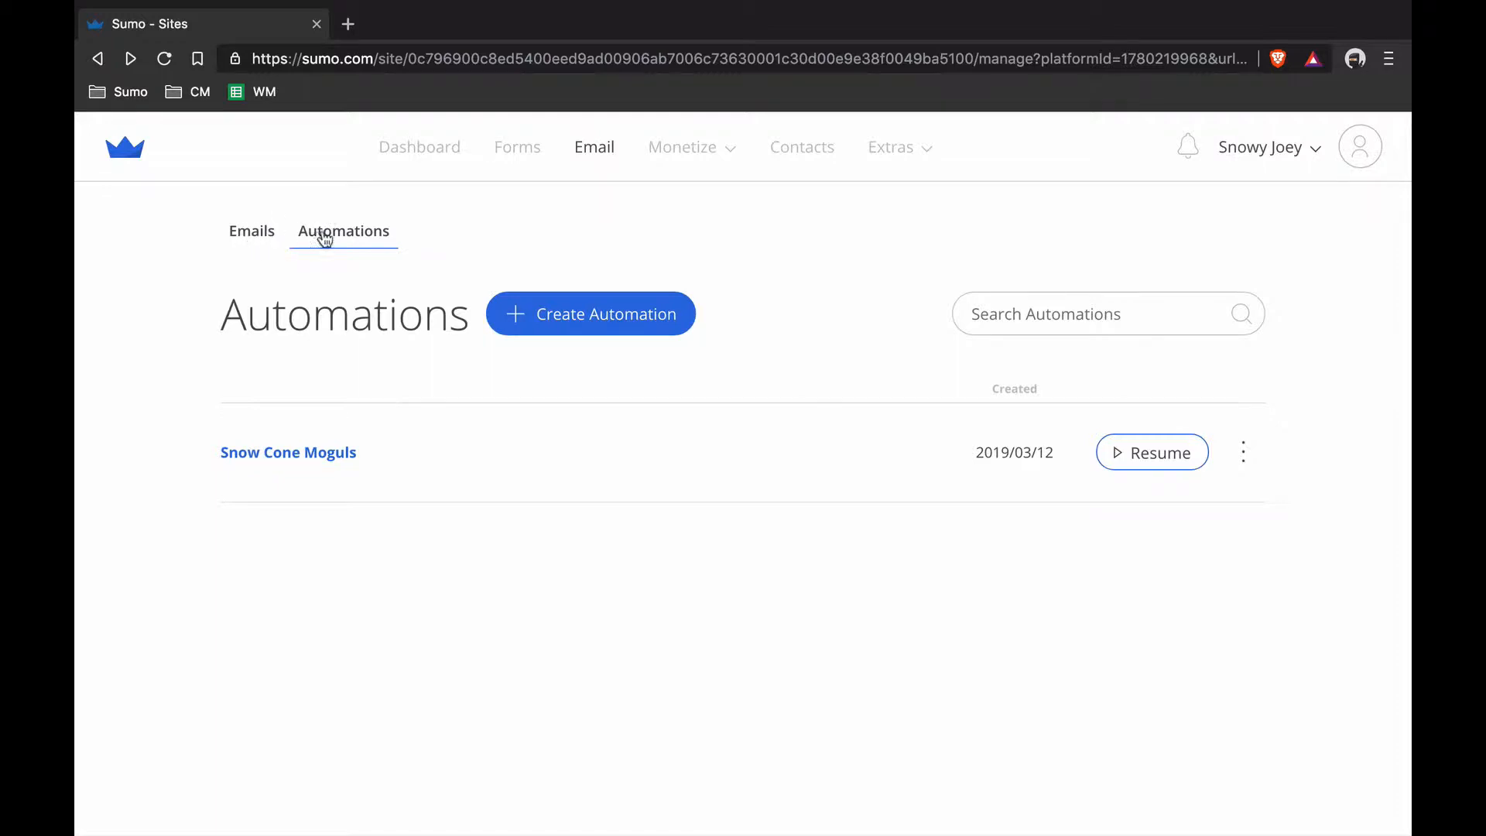
- Try creating a new automation named 'Snow Cone Moguls' triggered by joining a group
left_click(589, 313)
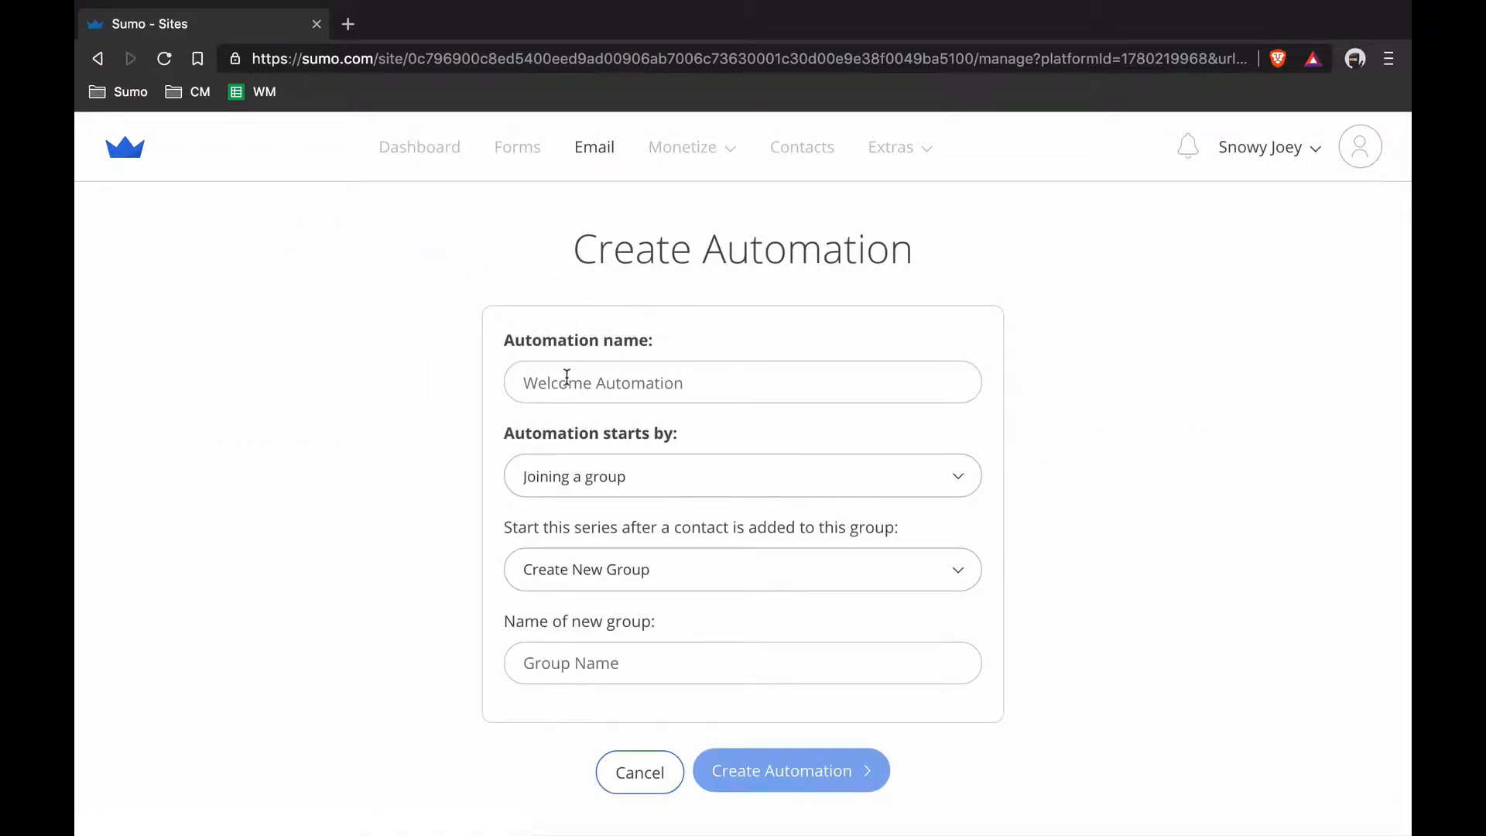
type("Snow Cone Mog")
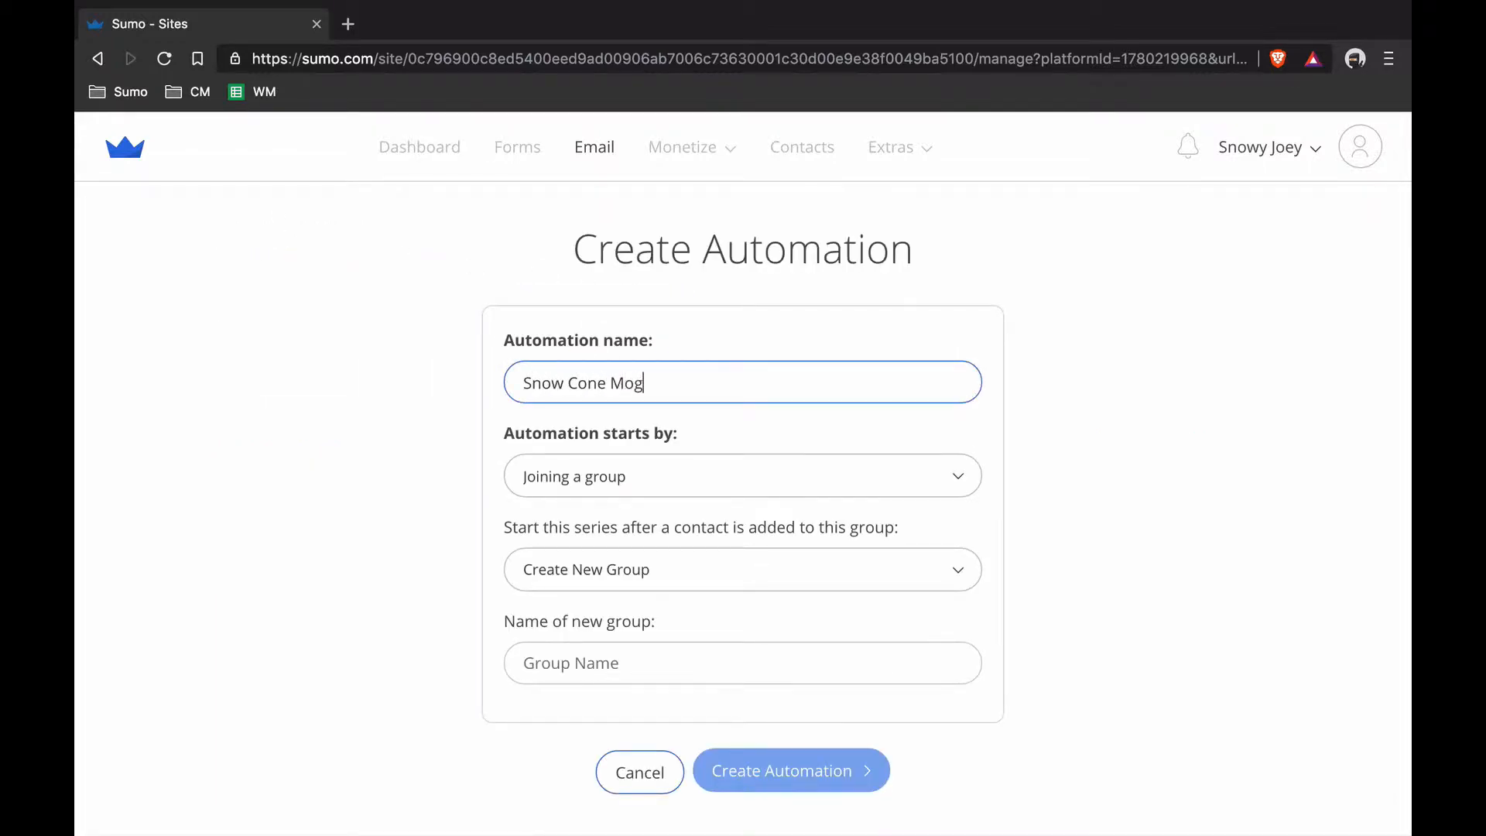
type("uls")
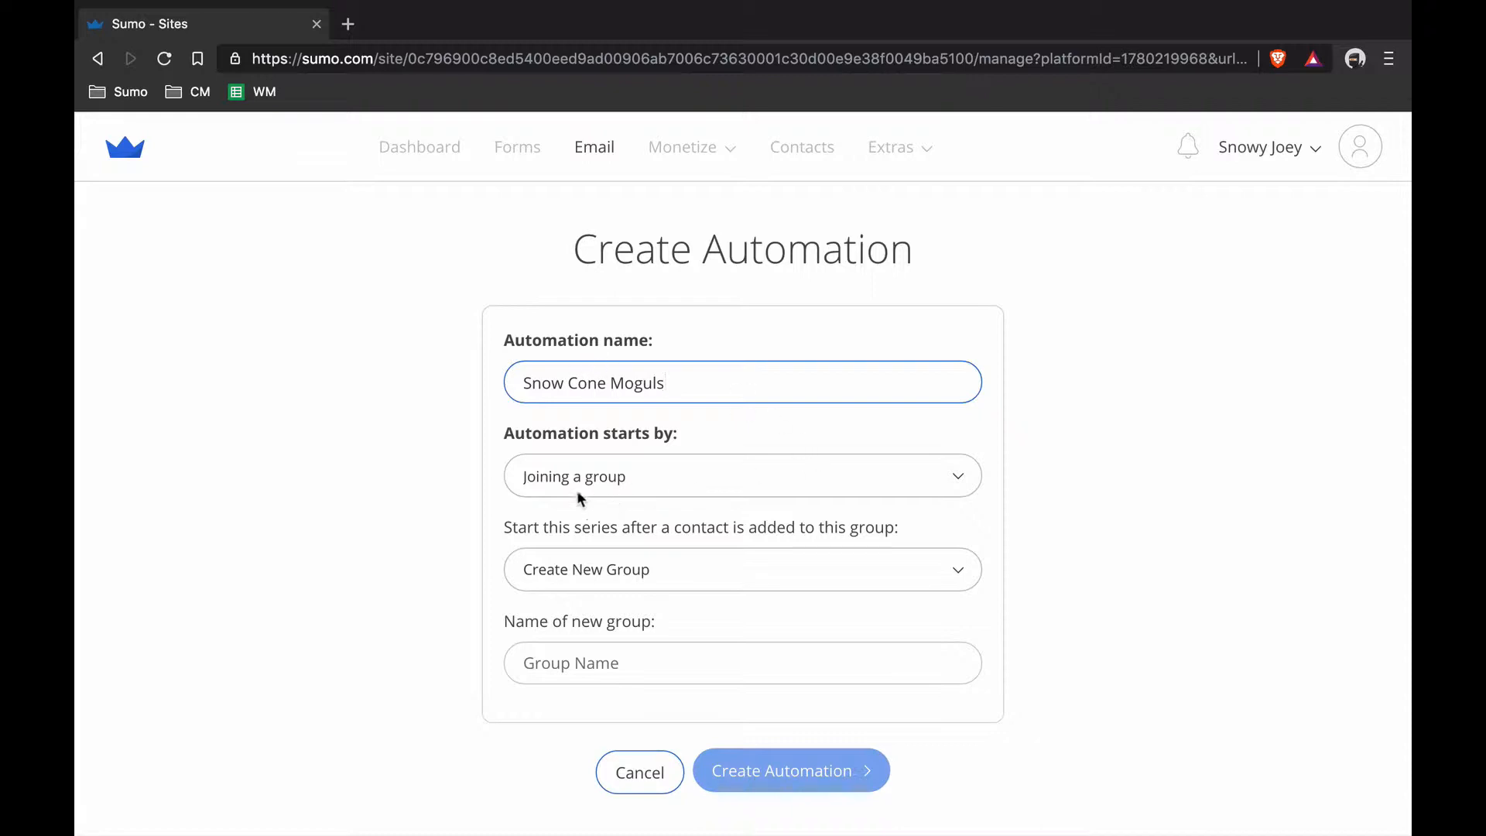
mouse_move(669, 472)
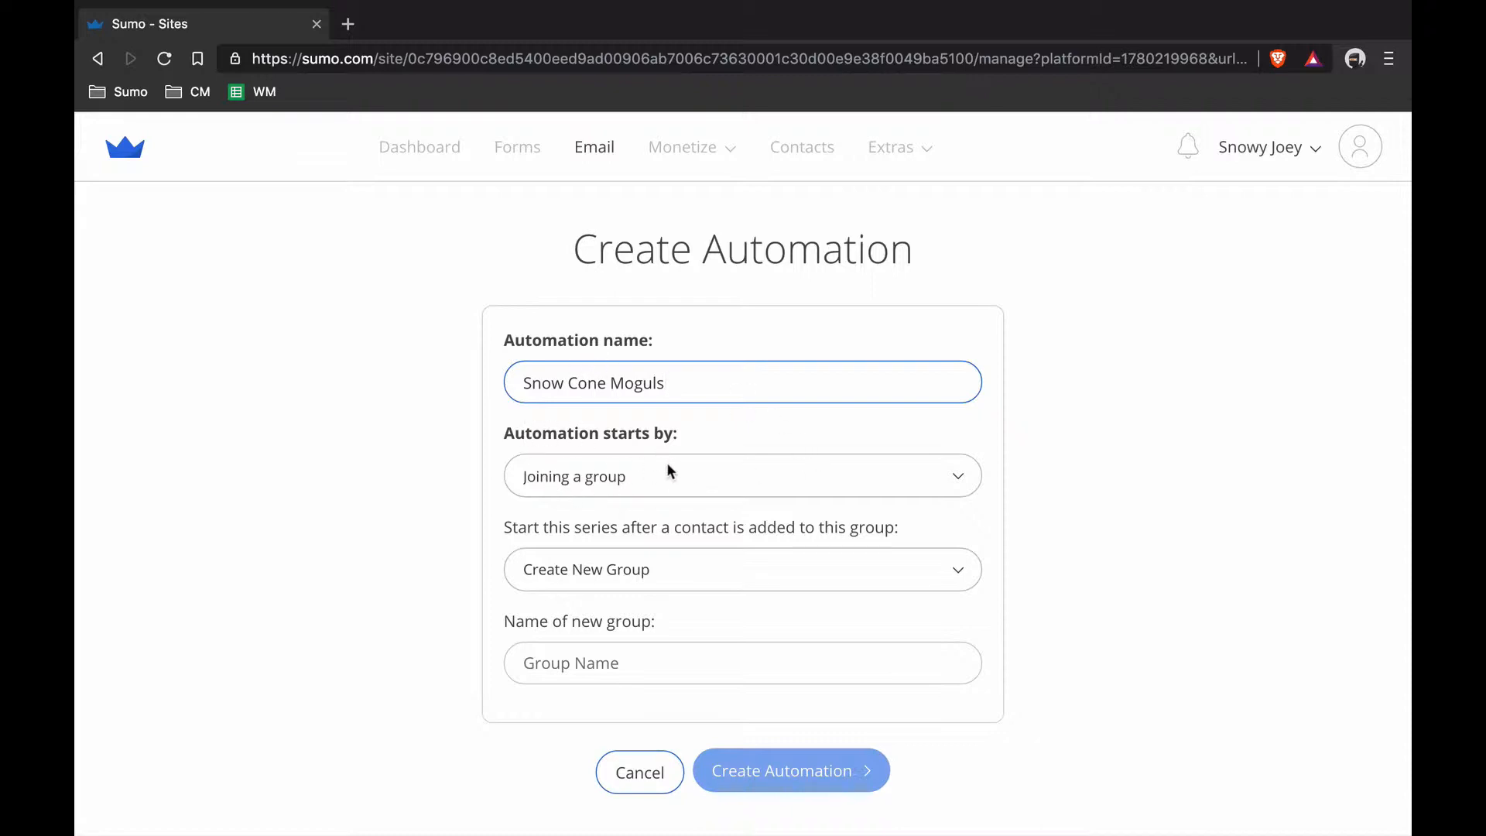
left_click(742, 568)
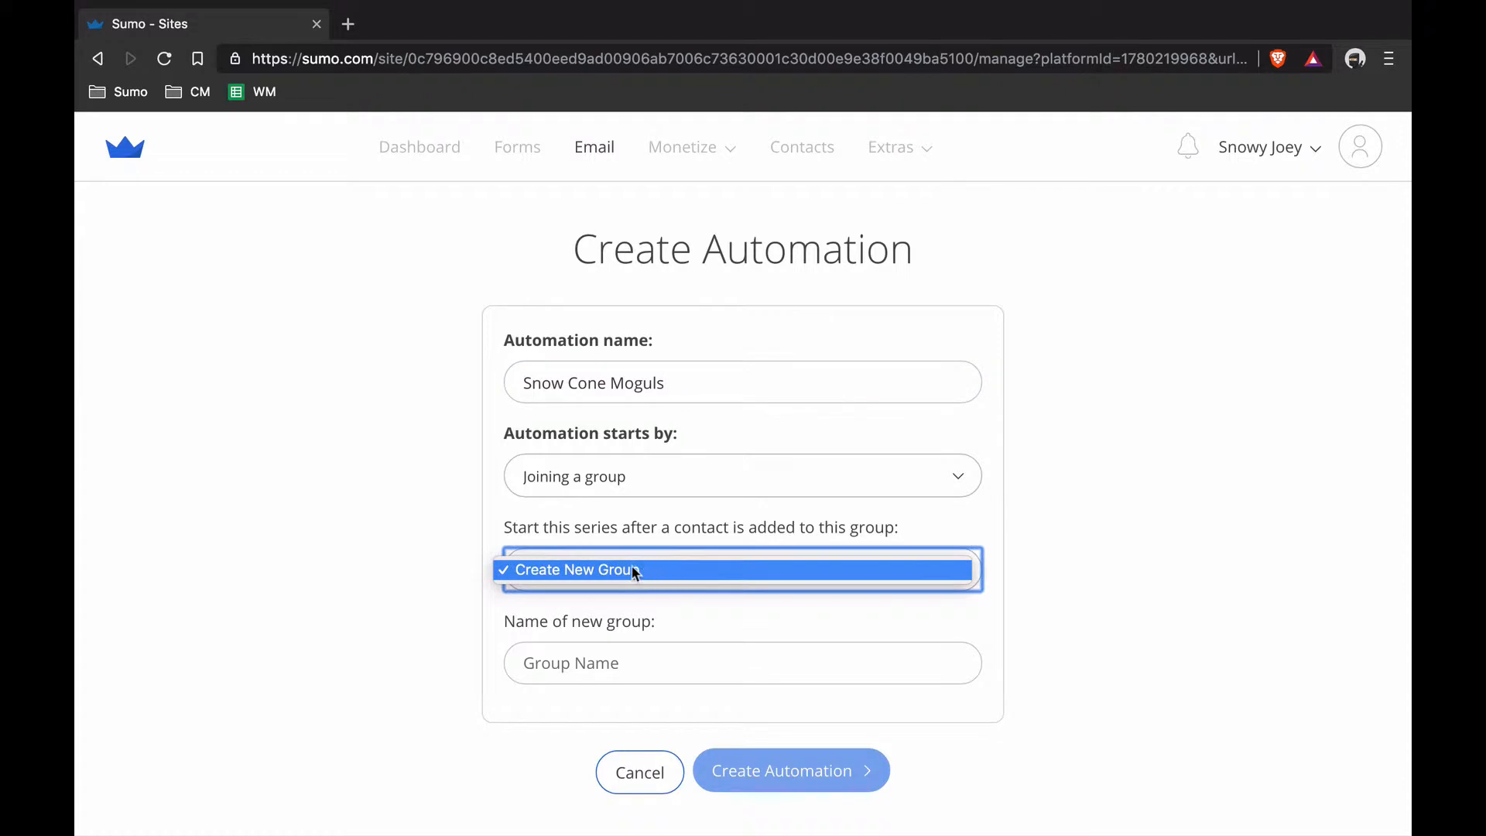
left_click(573, 570)
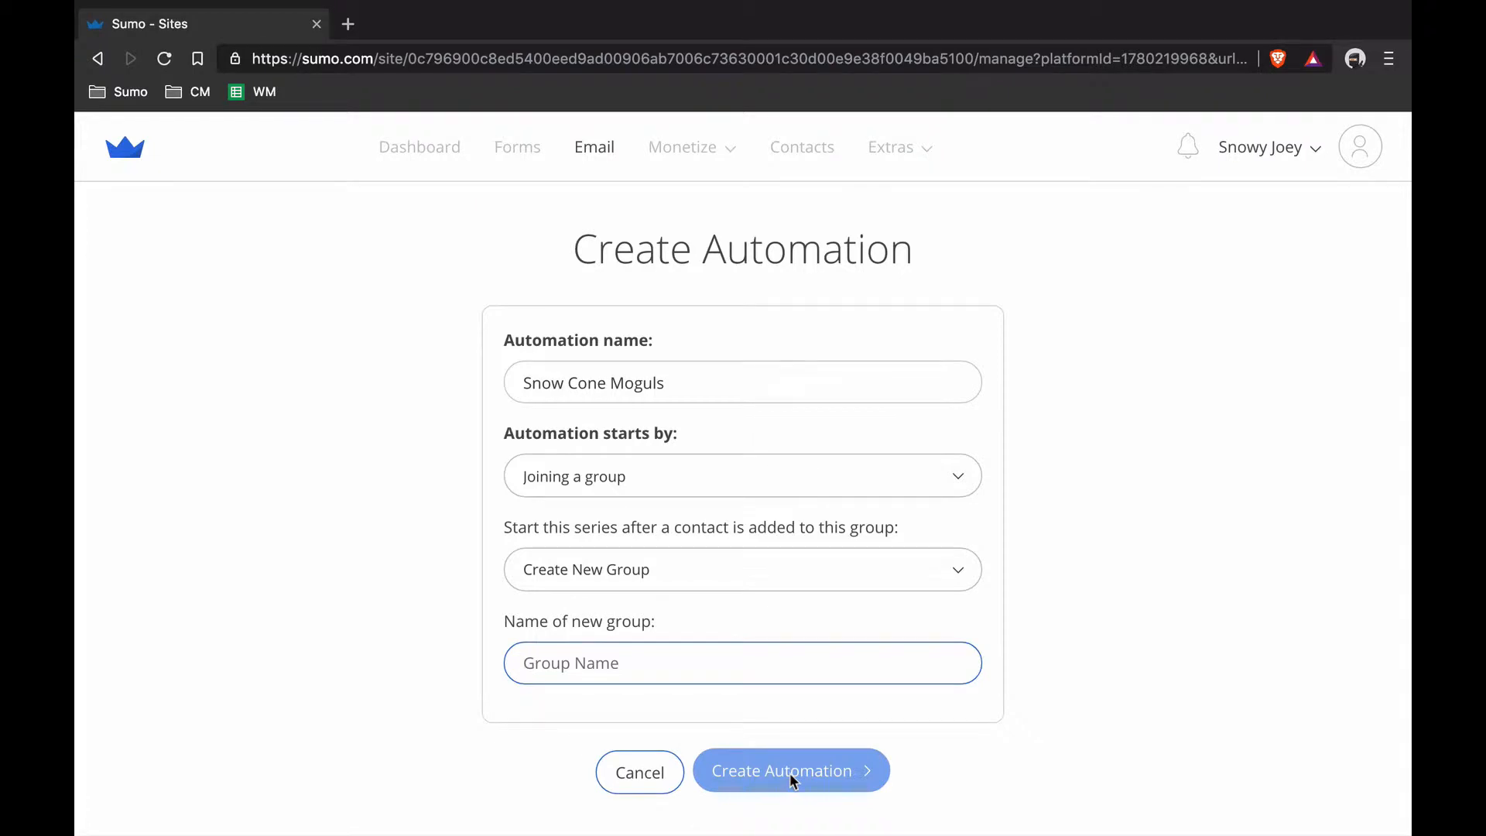
left_click(790, 770)
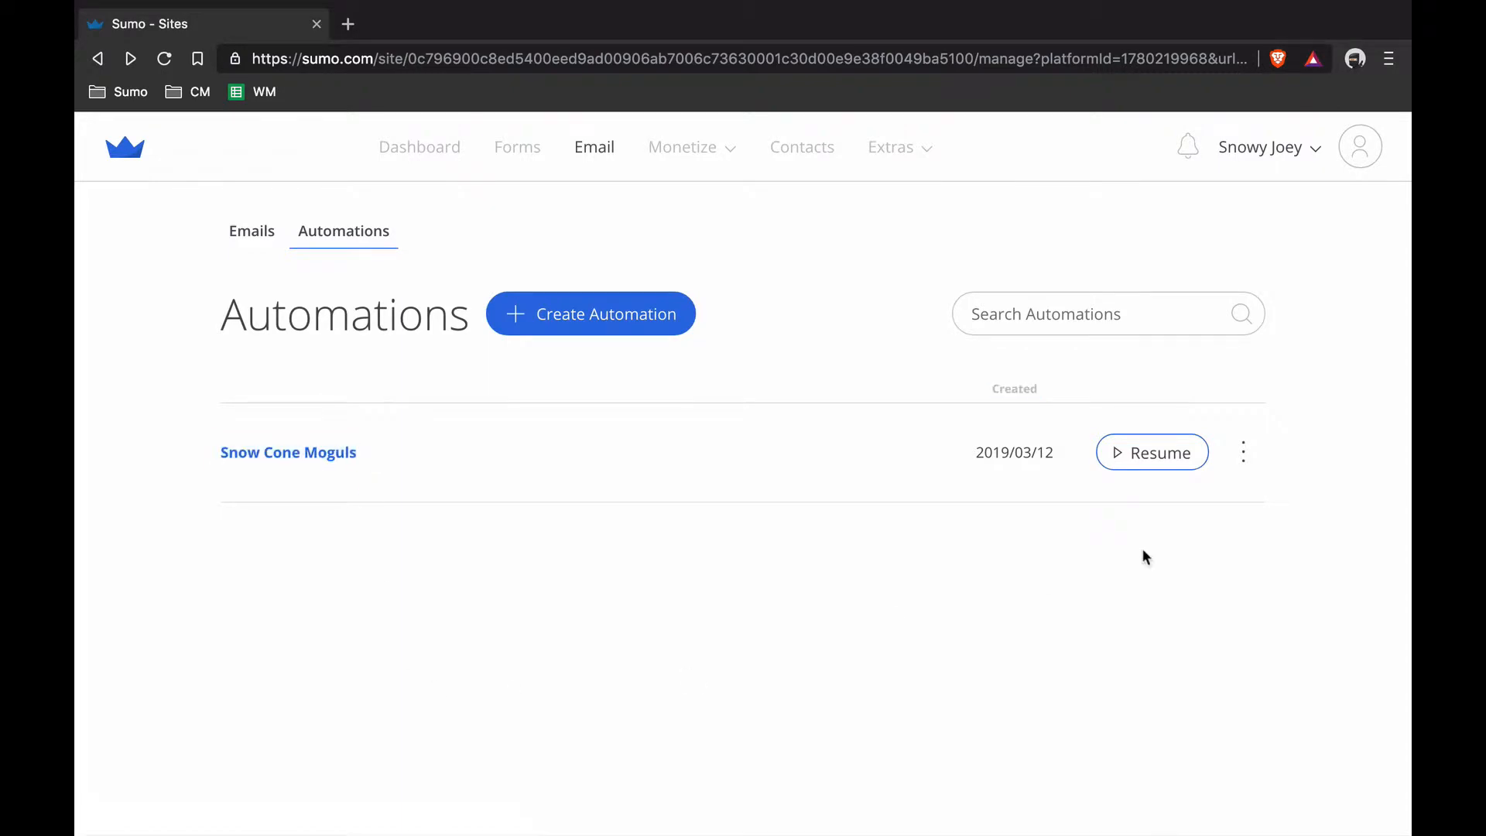
- Open the Snow Cone Moguls settings, then leave without saving
left_click(1242, 452)
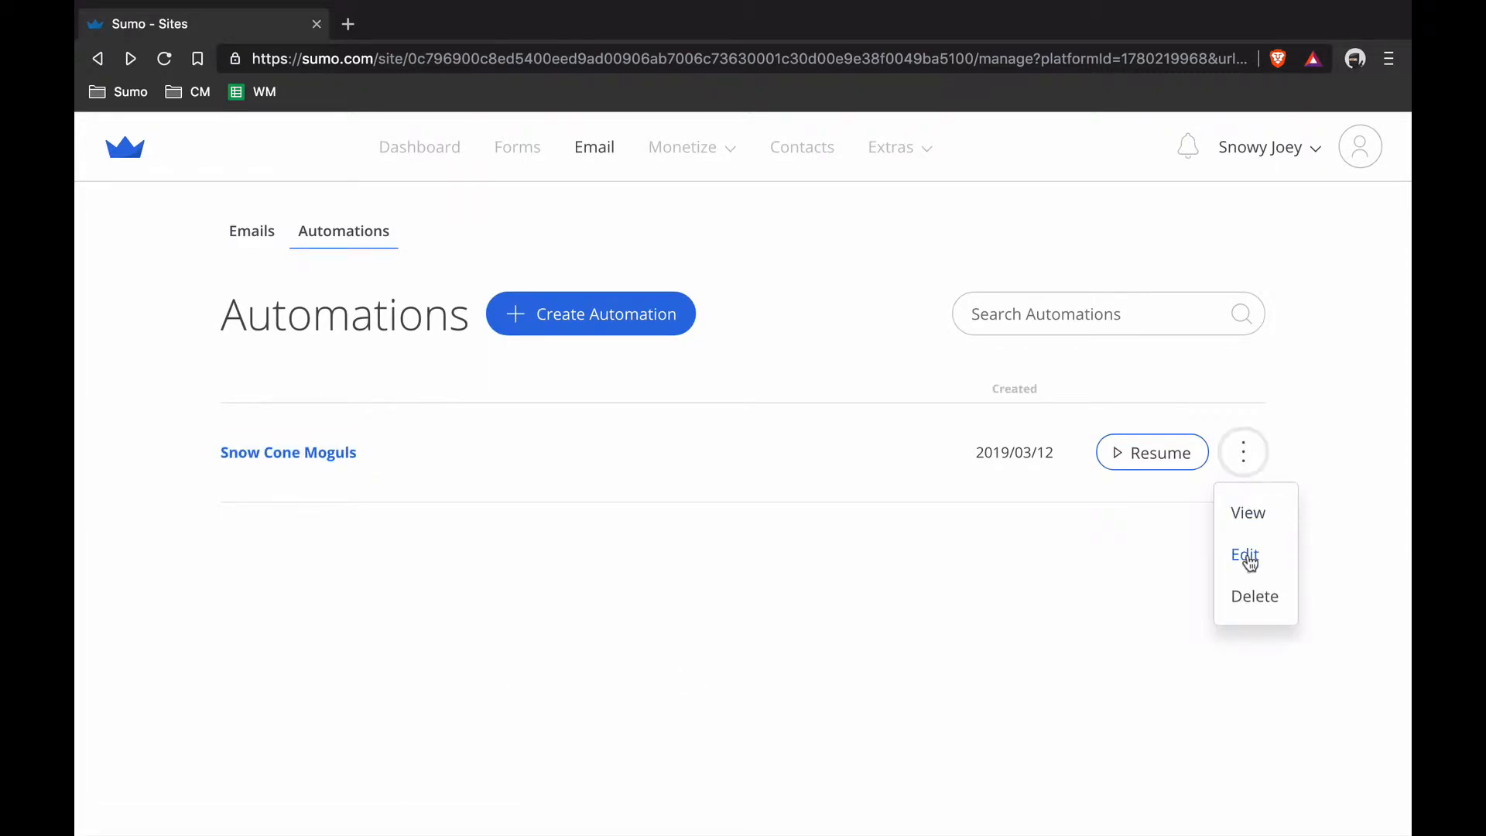
left_click(1245, 554)
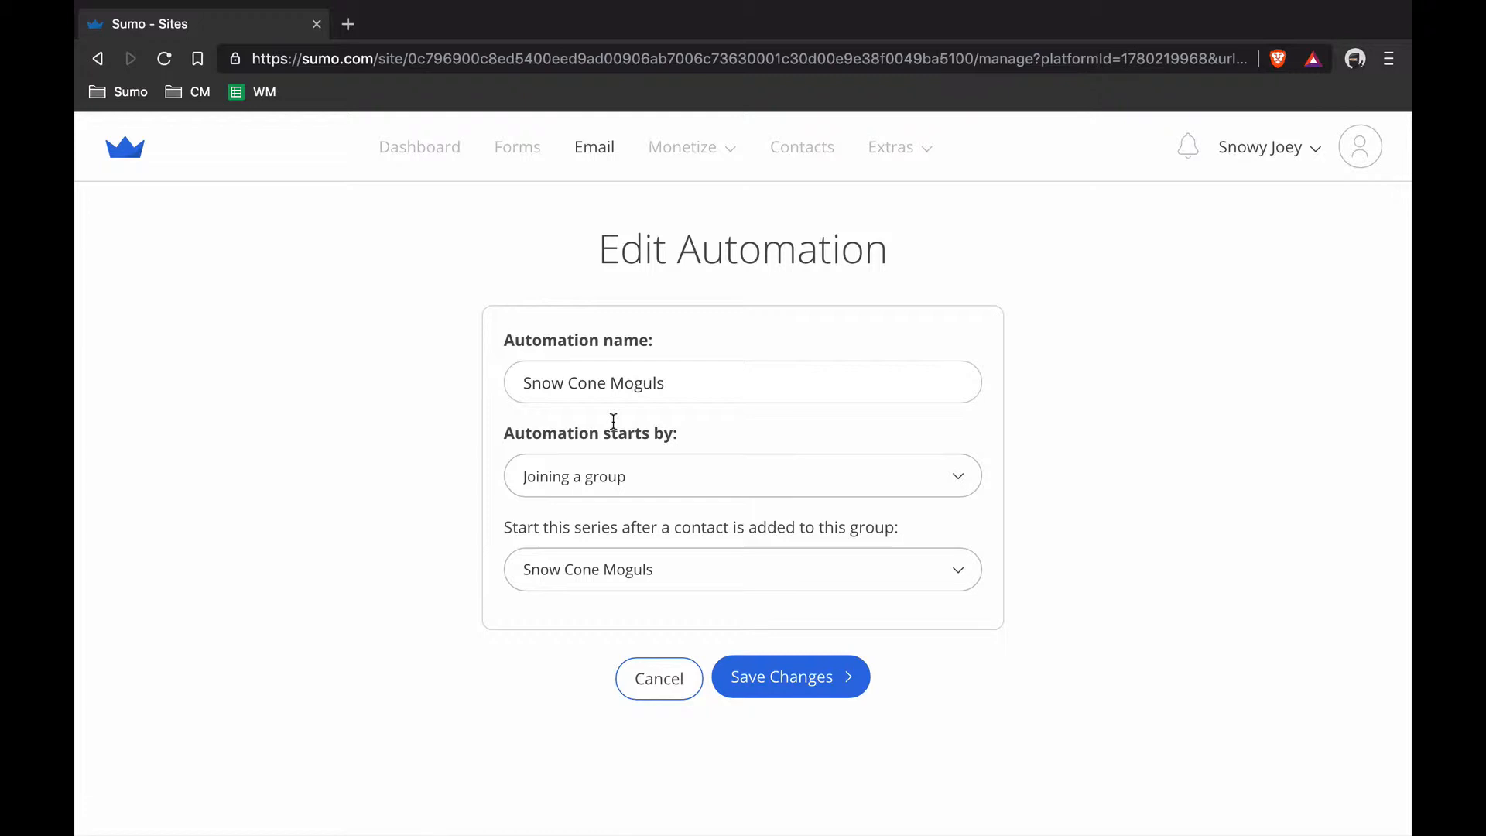
left_click(658, 676)
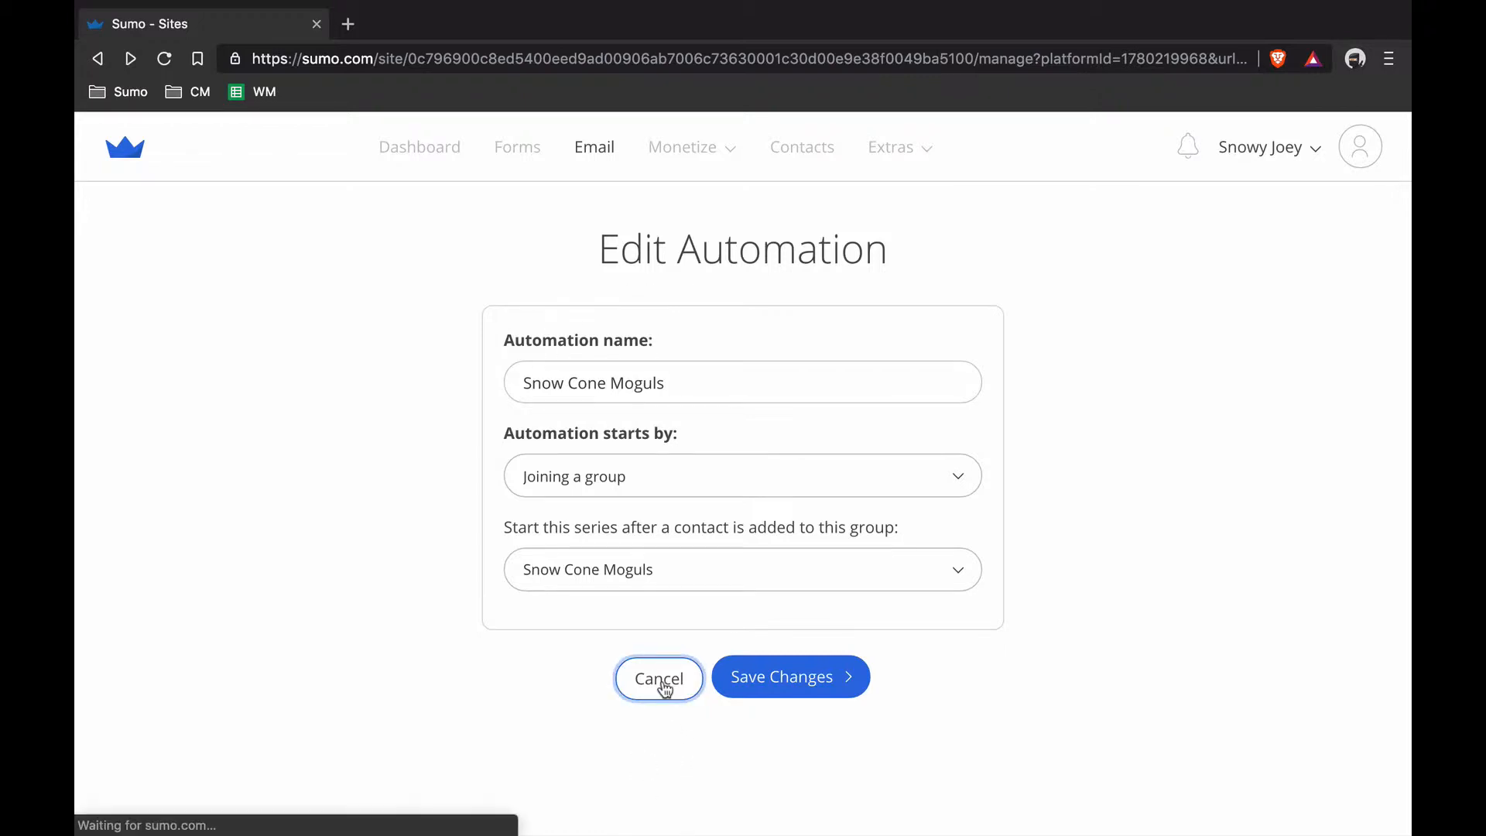
left_click(658, 676)
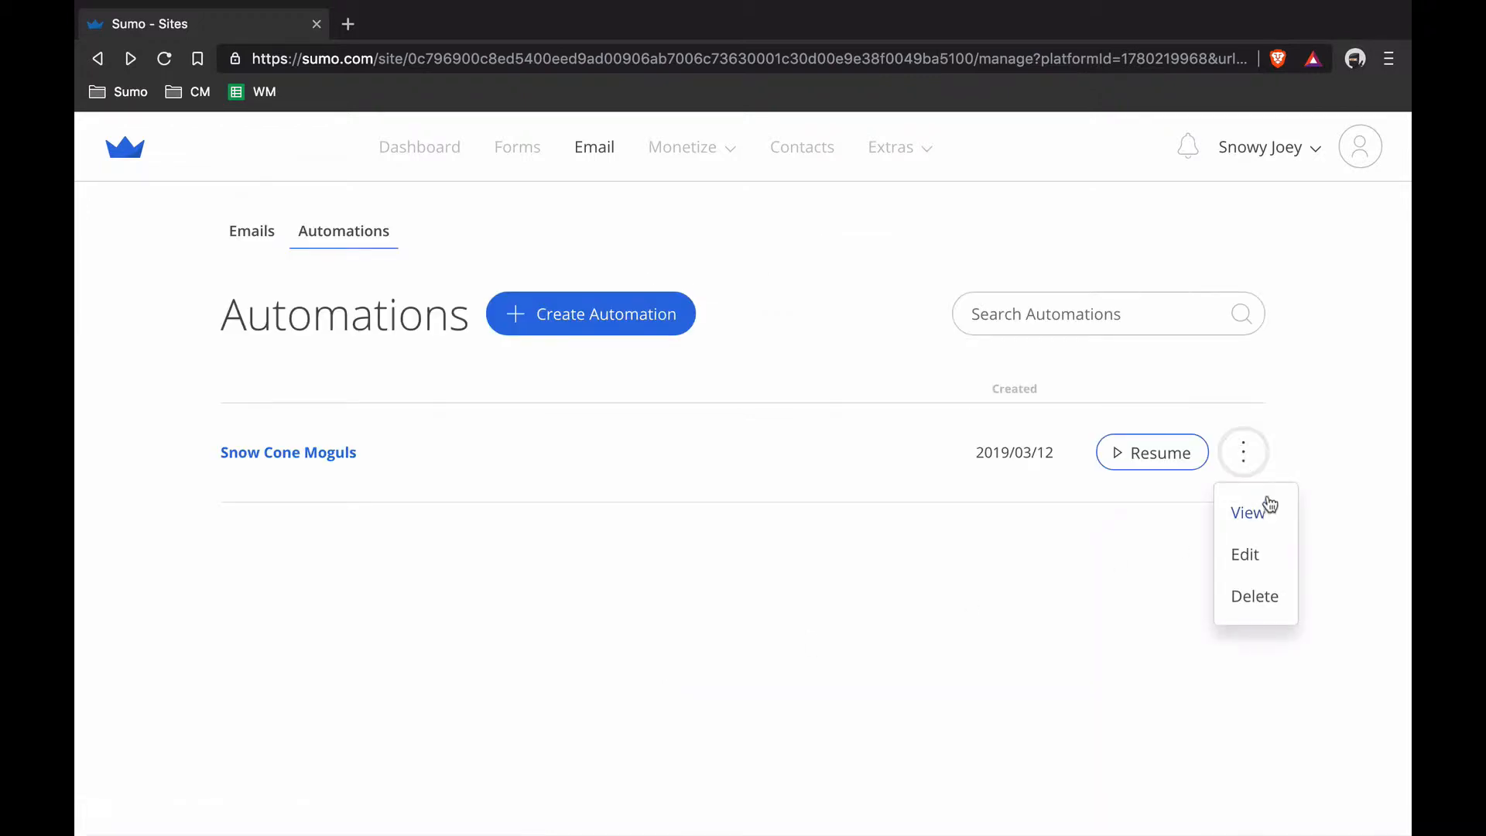
- View the Snow Cone Moguls email sequence, scrolling down to Quick question and back up
left_click(1246, 512)
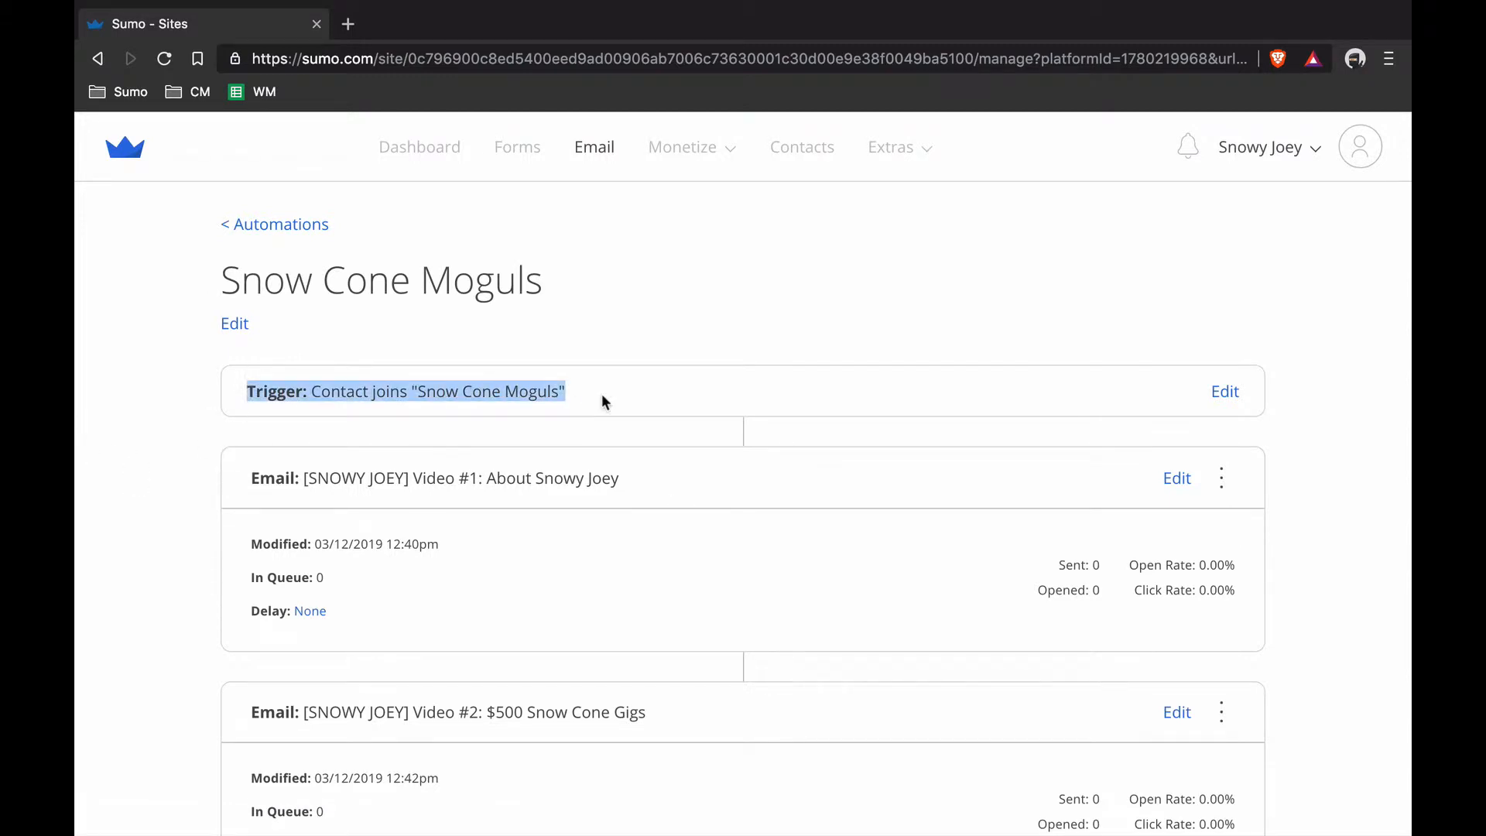
mouse_move(202, 484)
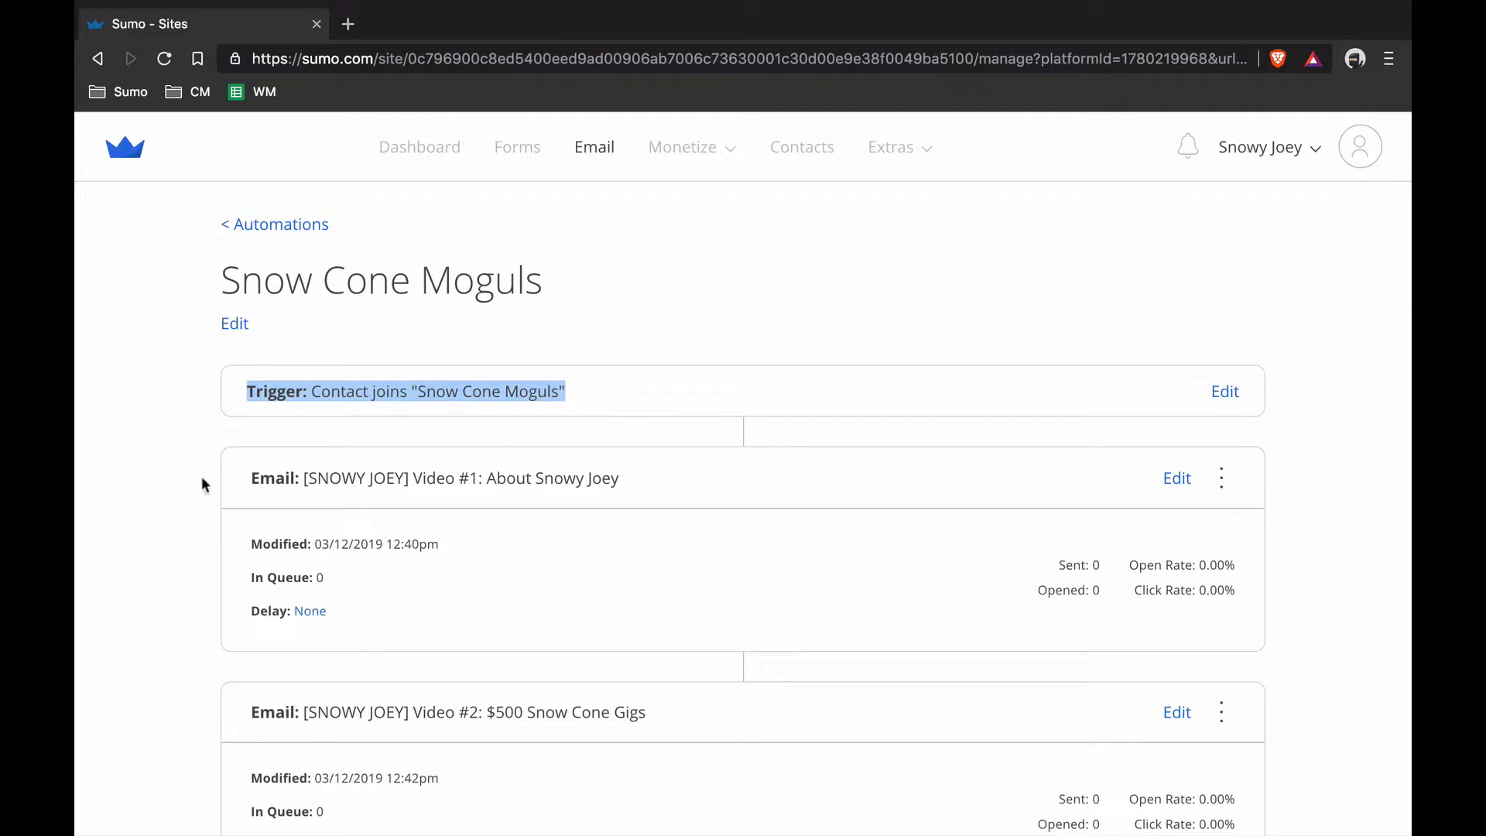
scroll("down", 3)
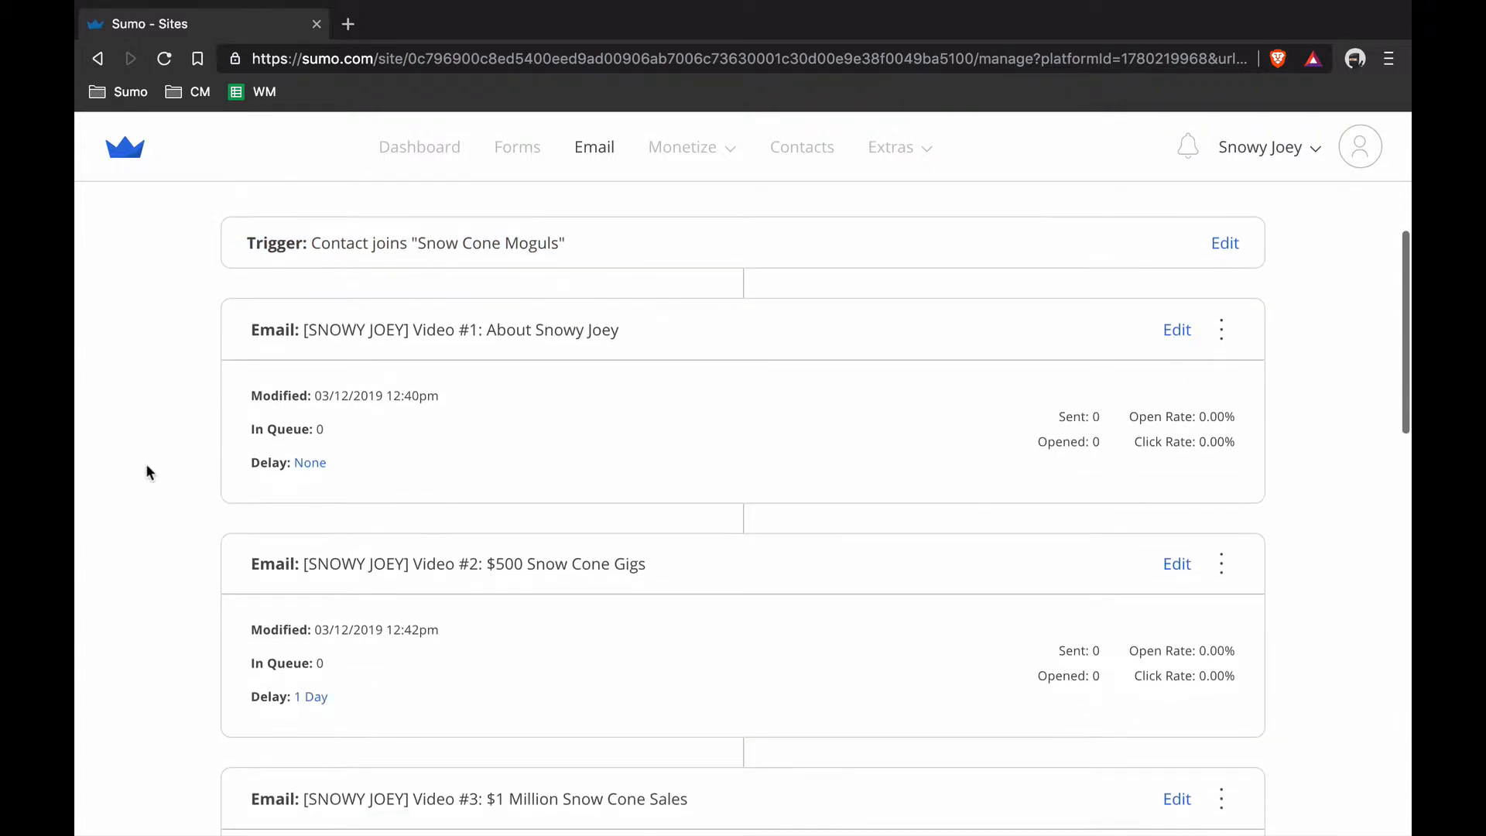
scroll("down", 3)
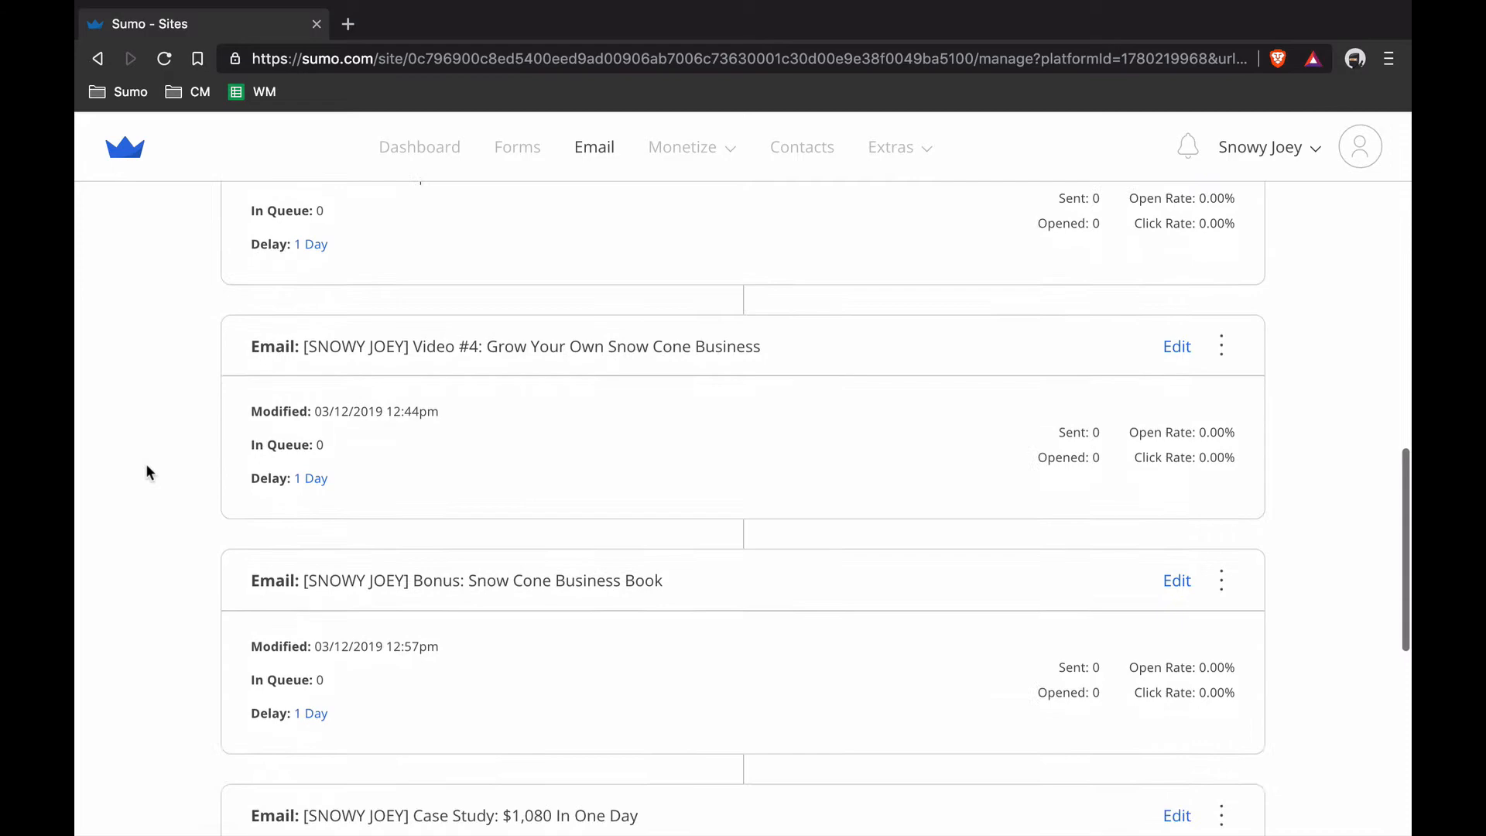
scroll("down", 3)
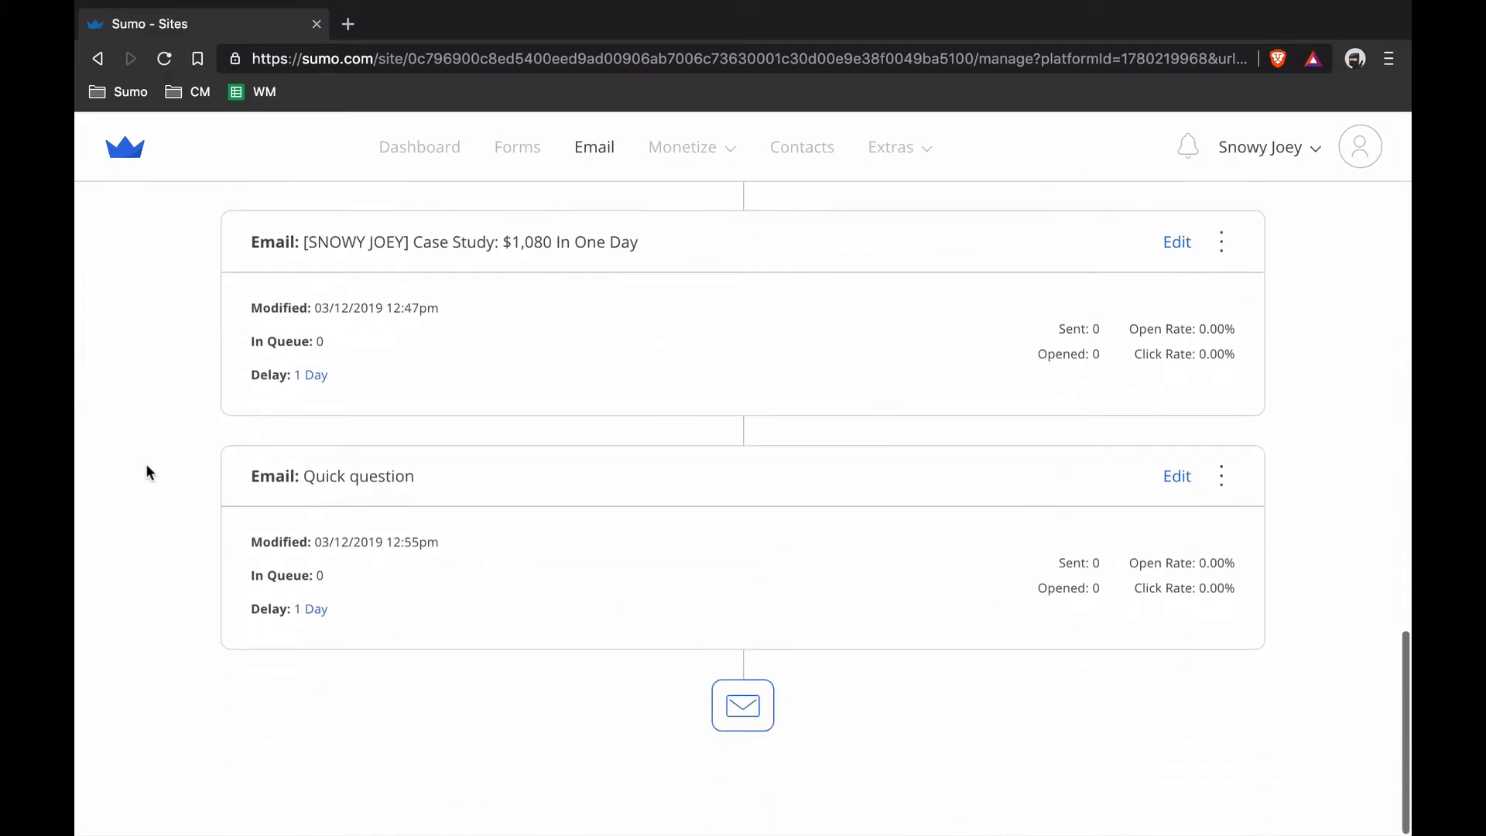
scroll("up", 3)
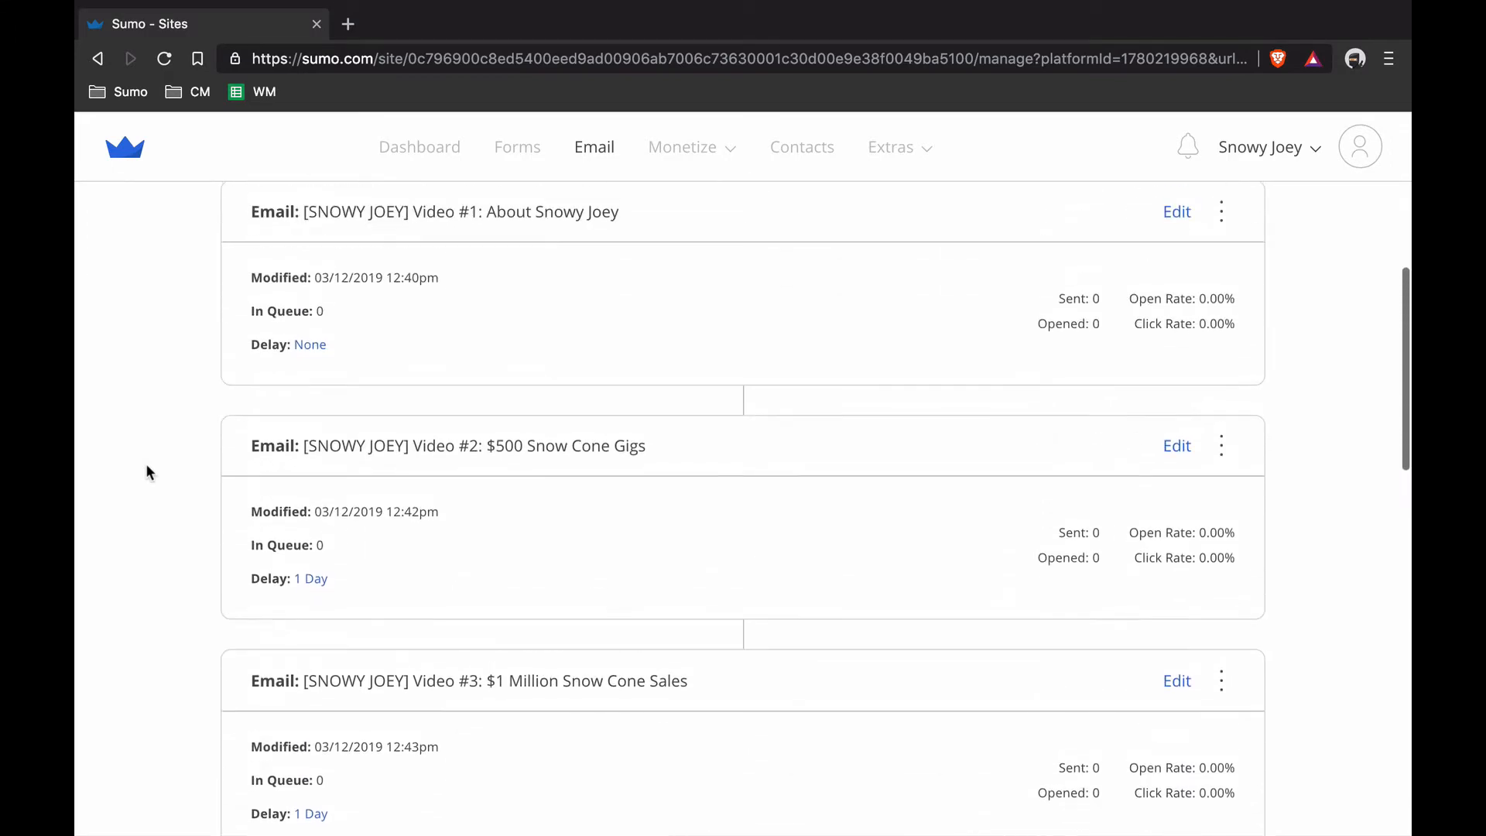
left_click(310, 343)
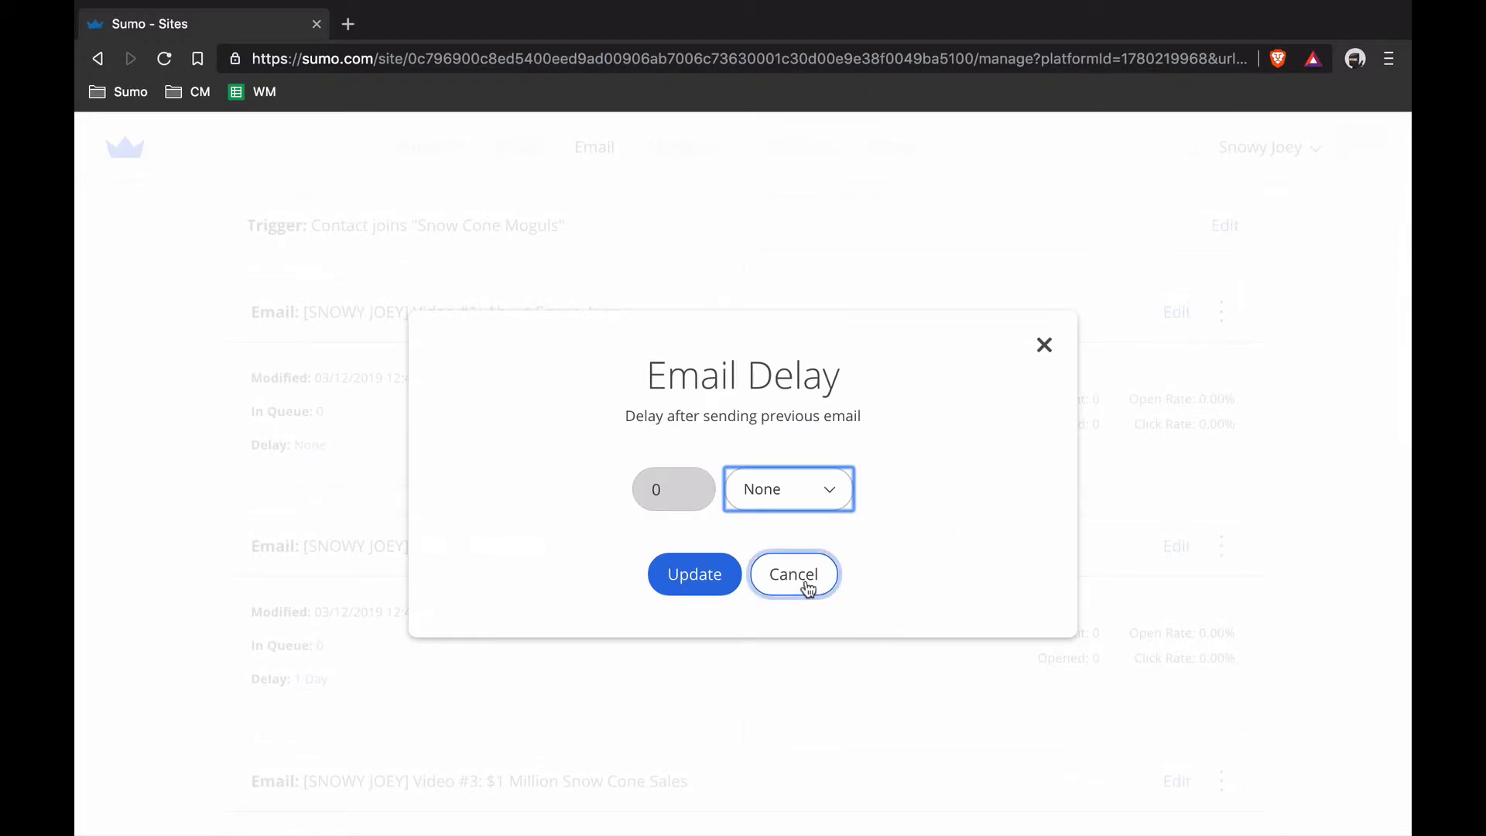
left_click(793, 574)
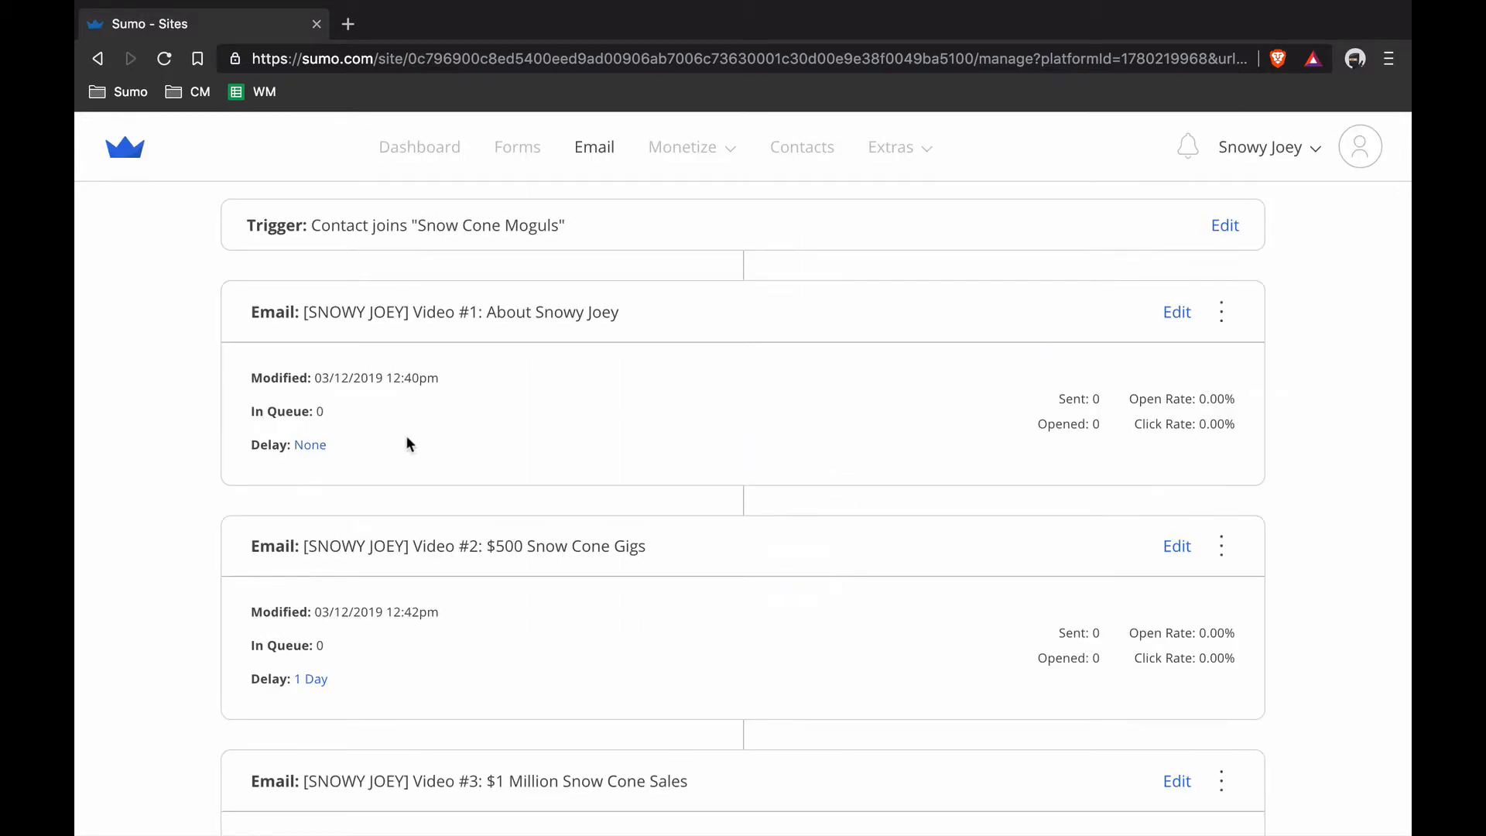
scroll("down", 3)
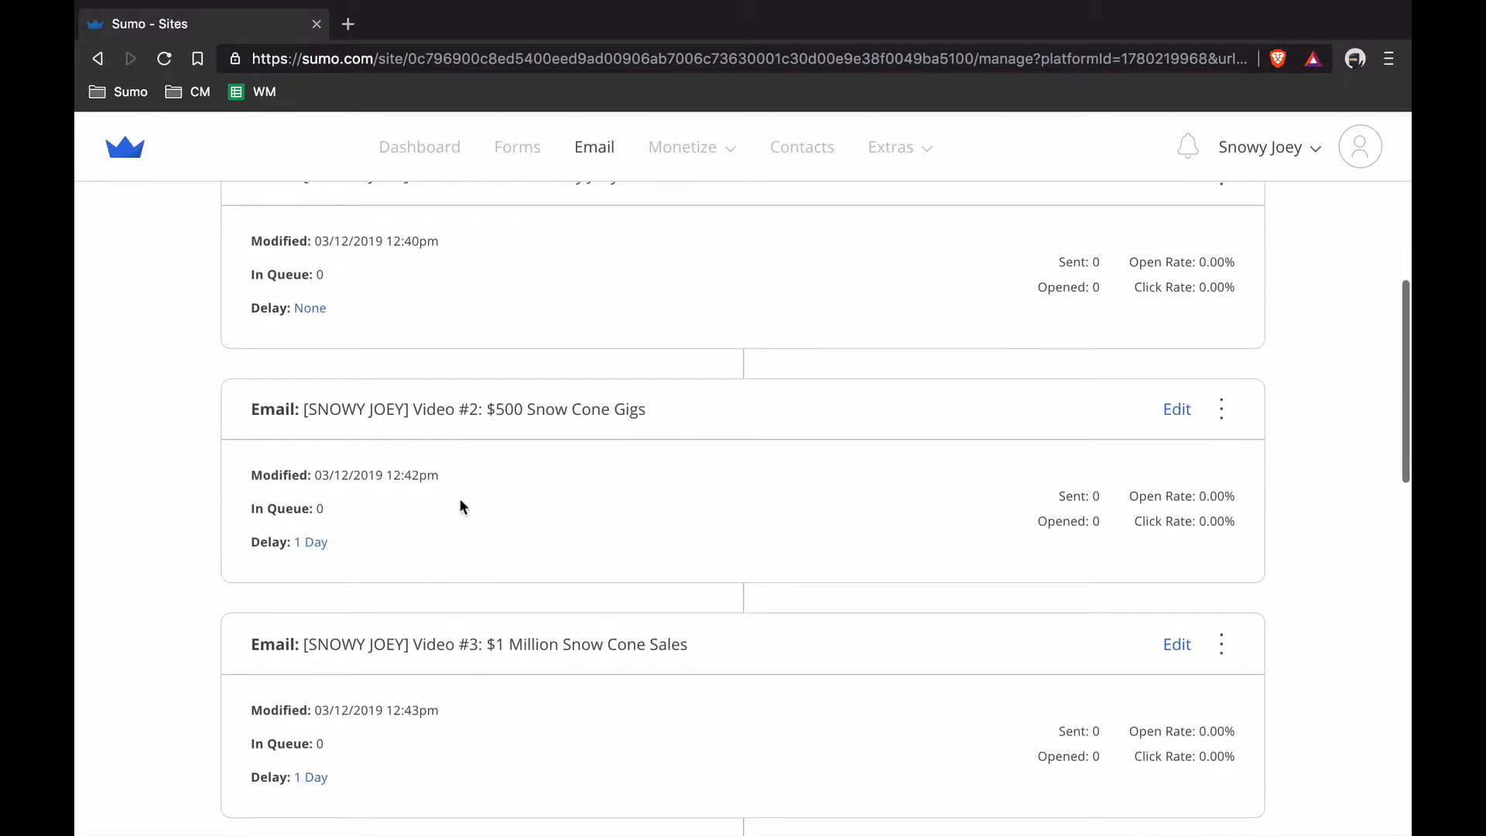
scroll("down", 3)
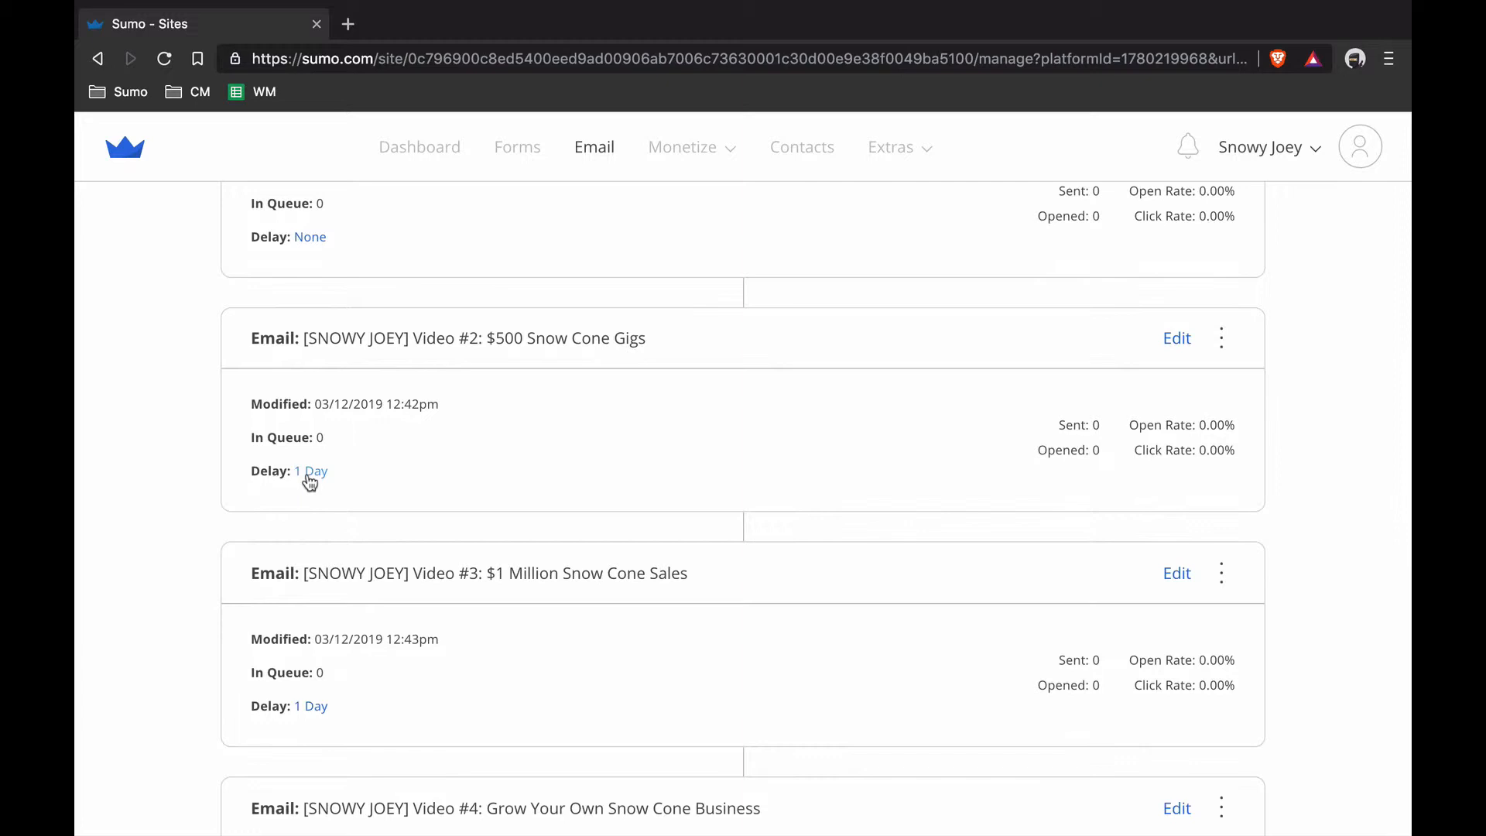
left_click(310, 471)
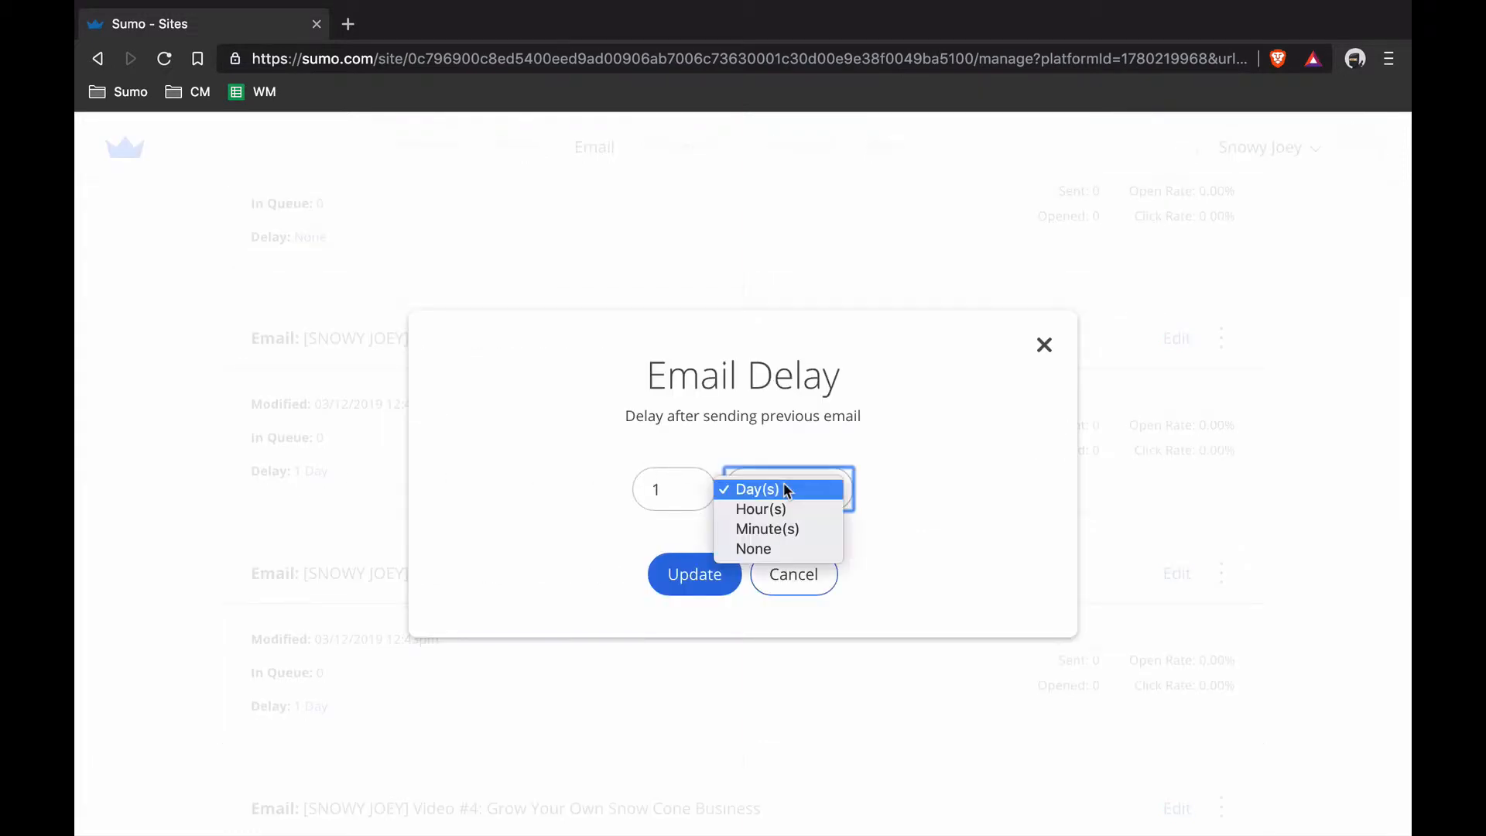
mouse_move(807, 503)
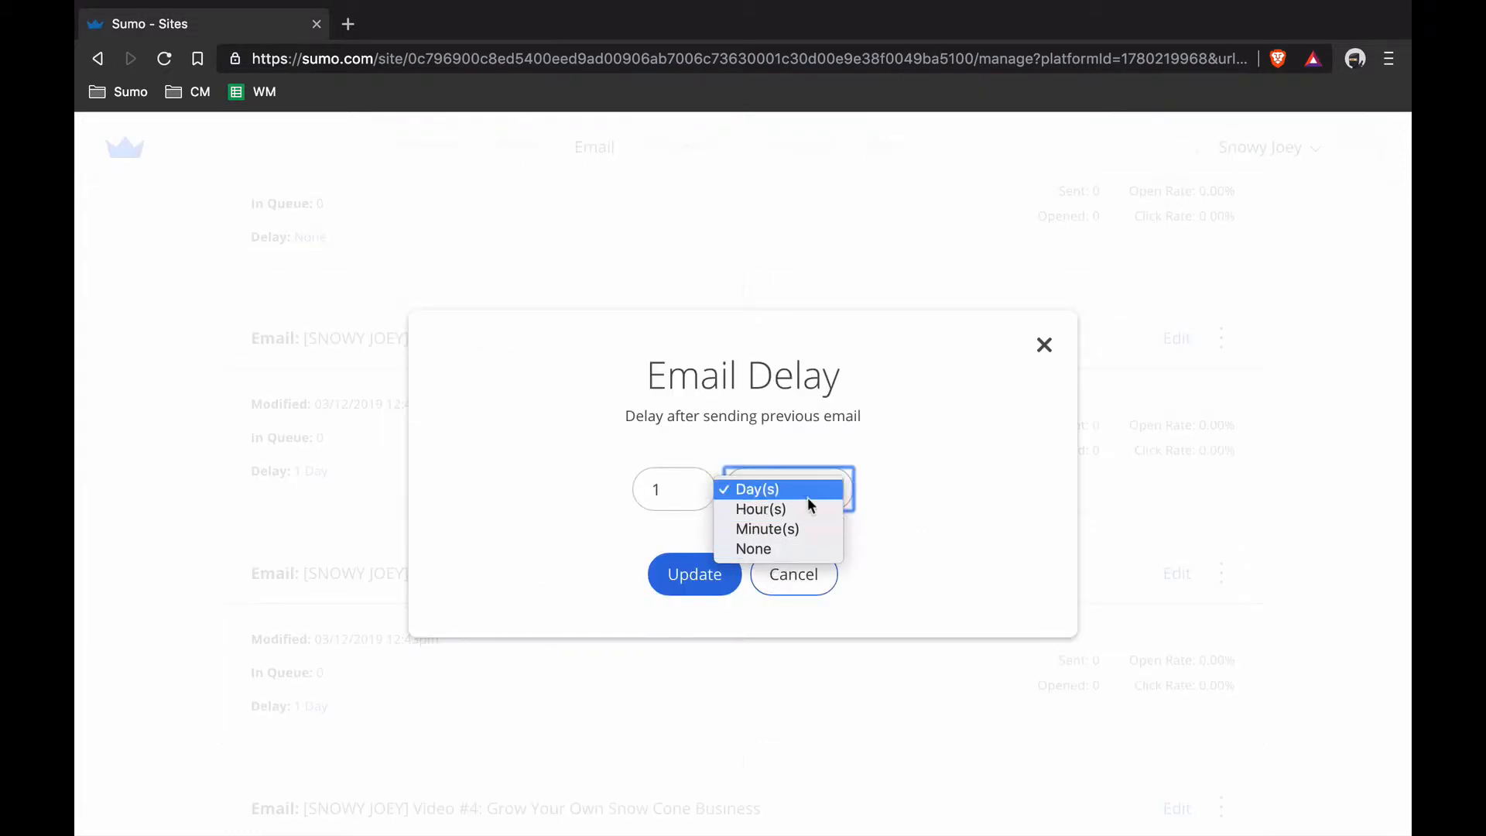
left_click(752, 489)
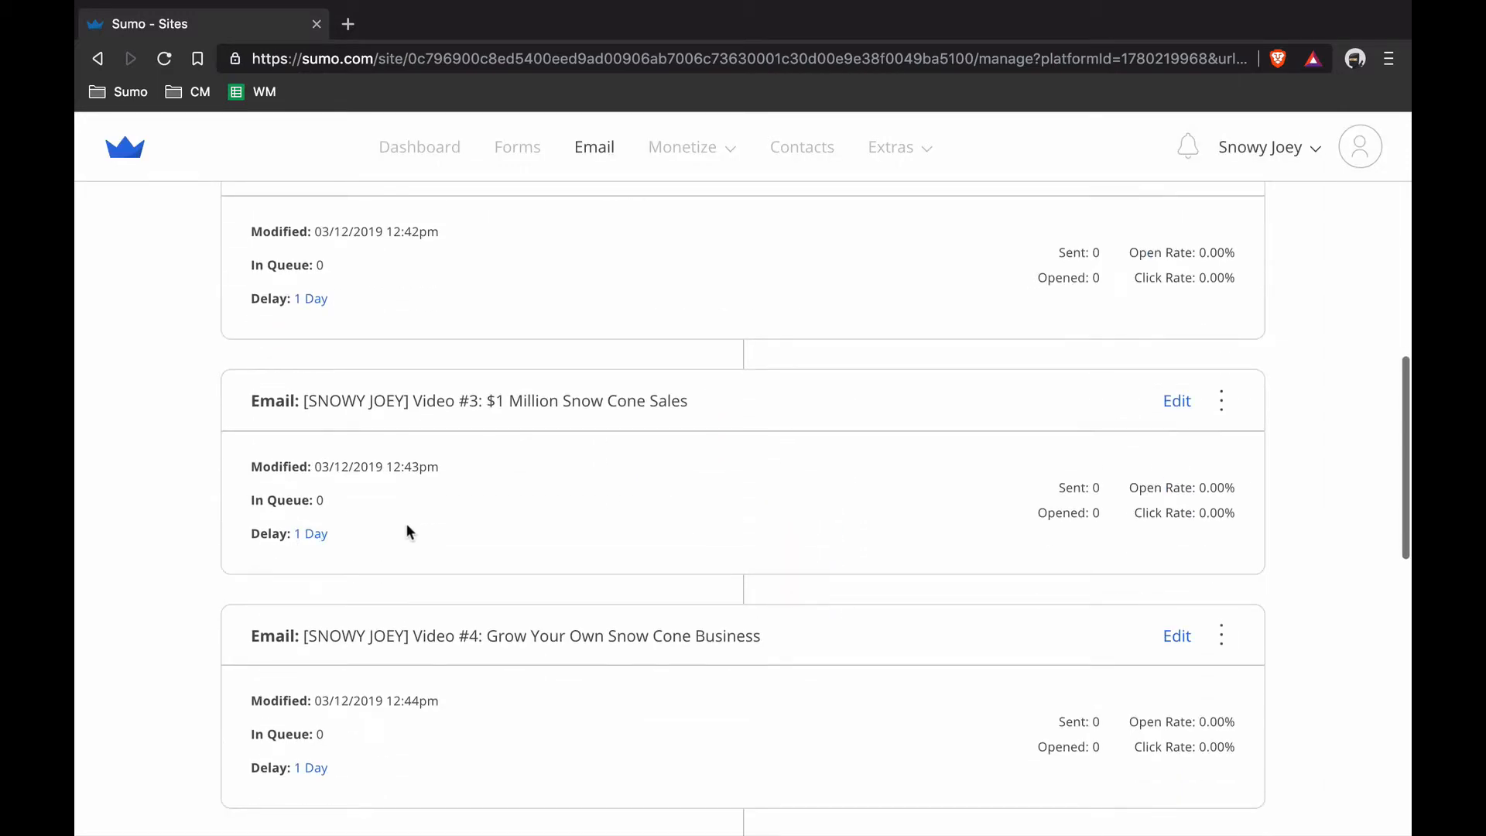
scroll("down", 3)
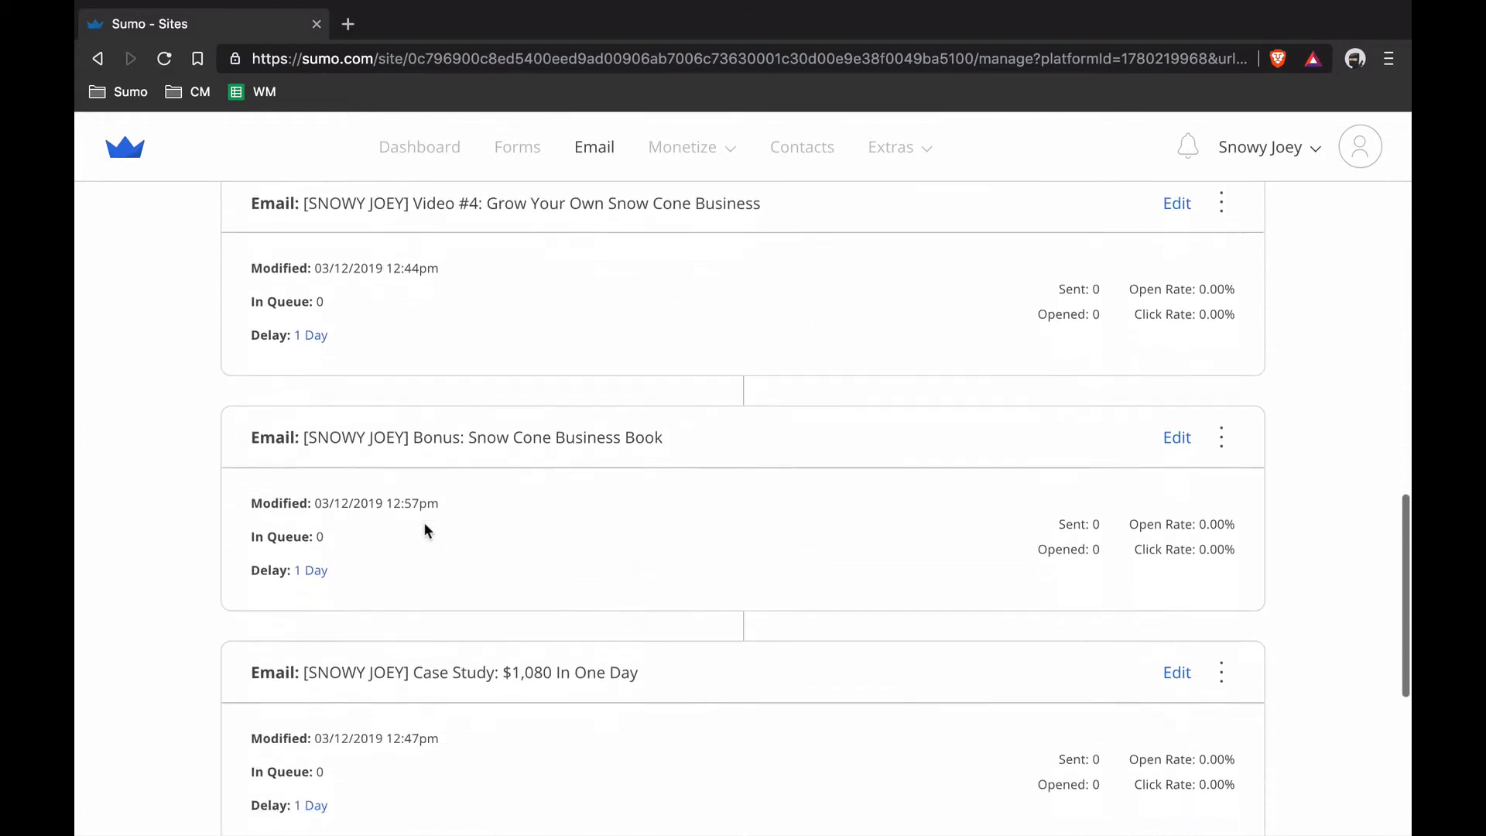
scroll("down", 3)
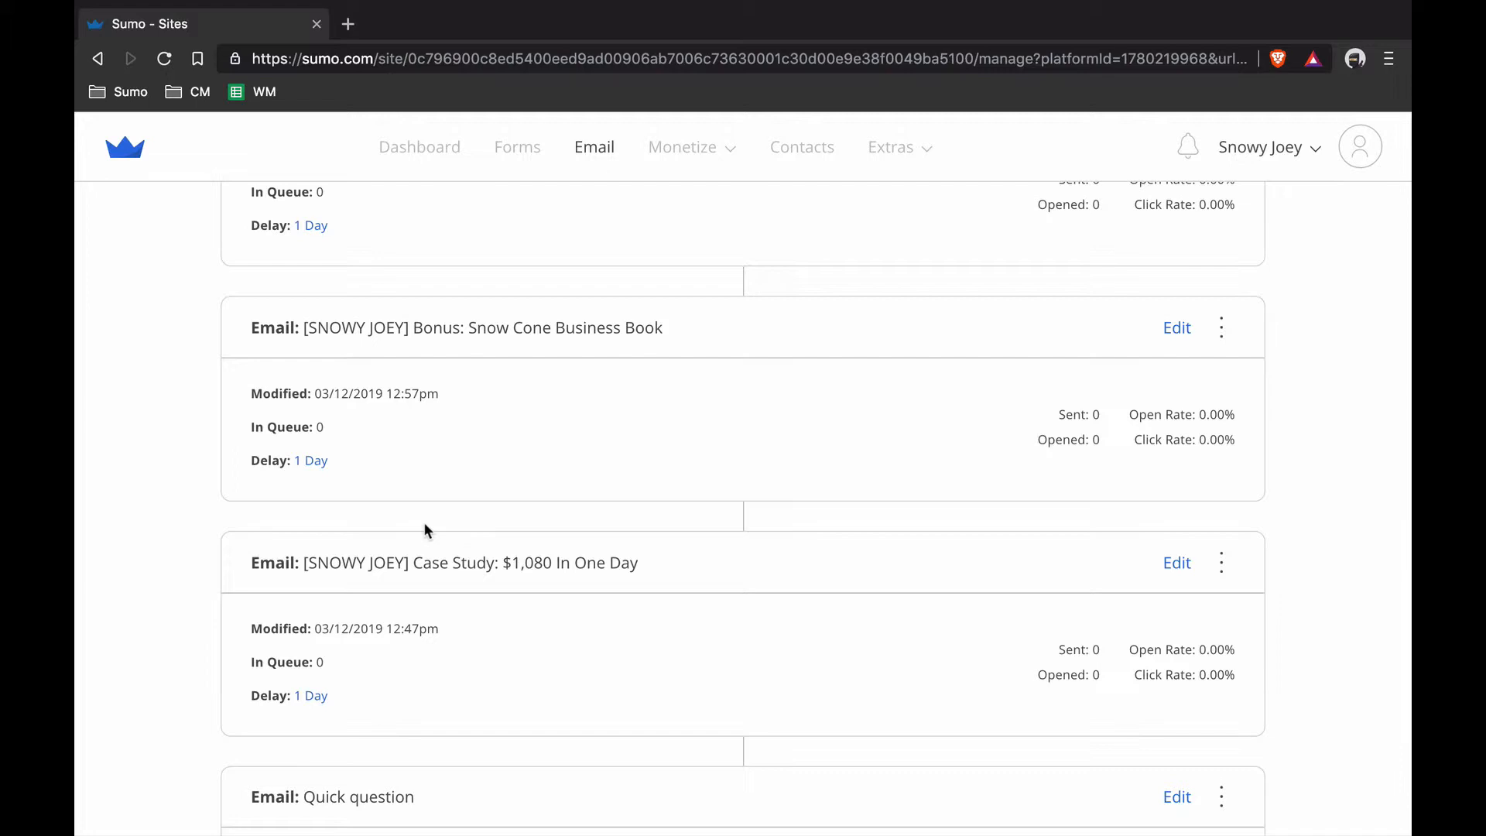
scroll("down", 3)
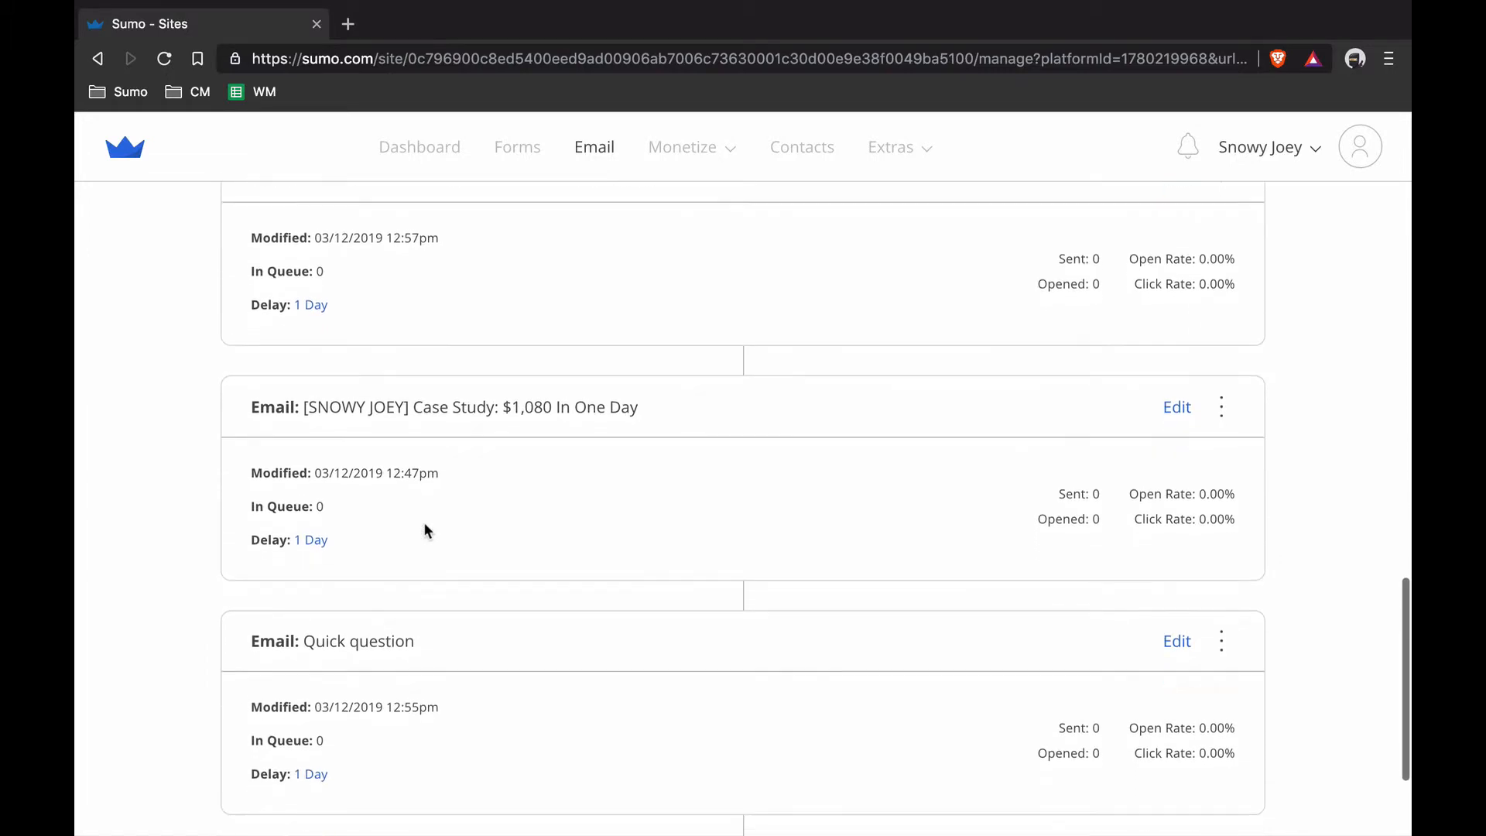
scroll("down", 3)
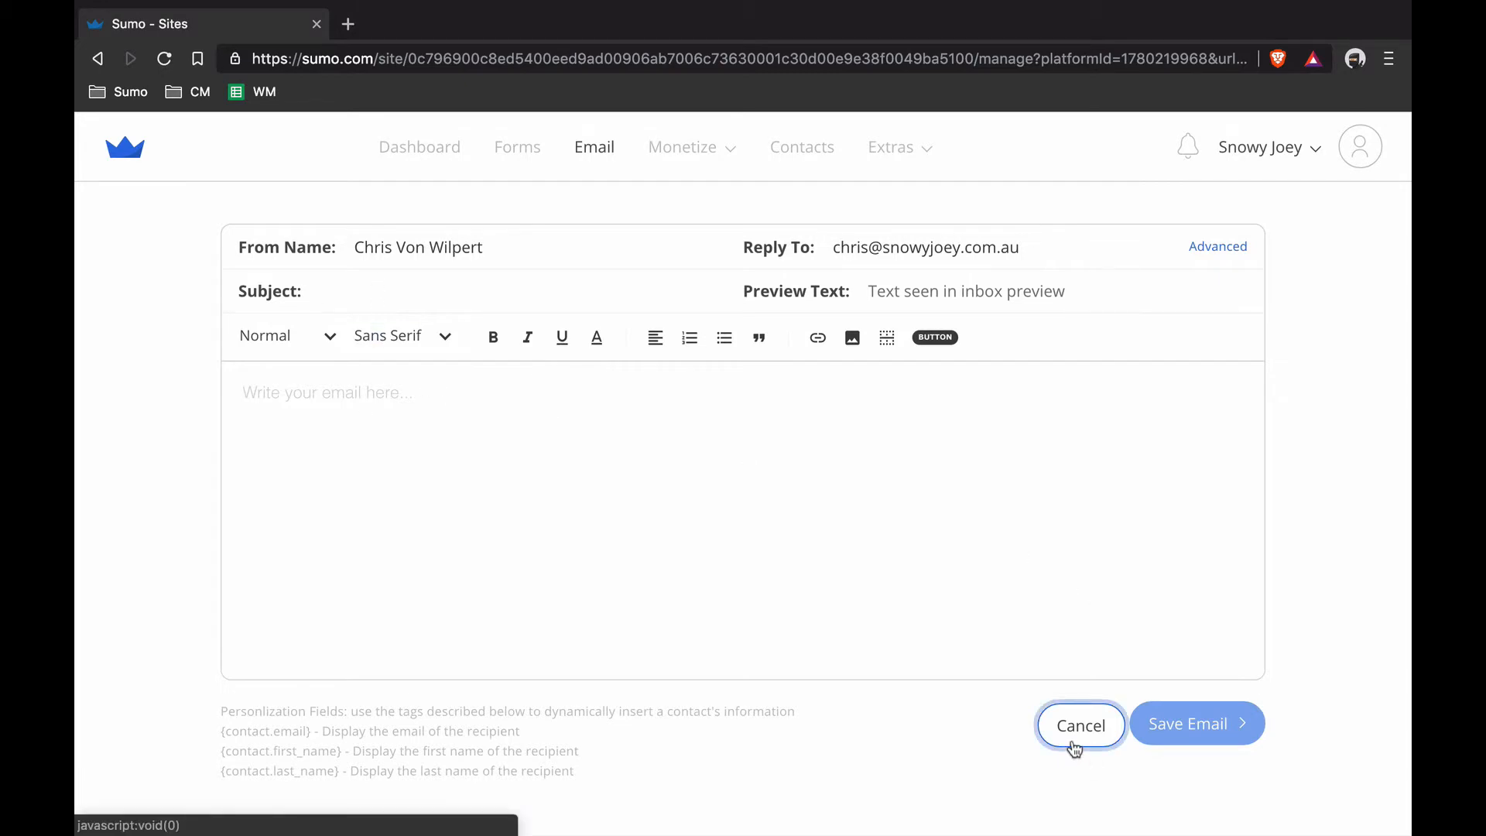
left_click(1080, 724)
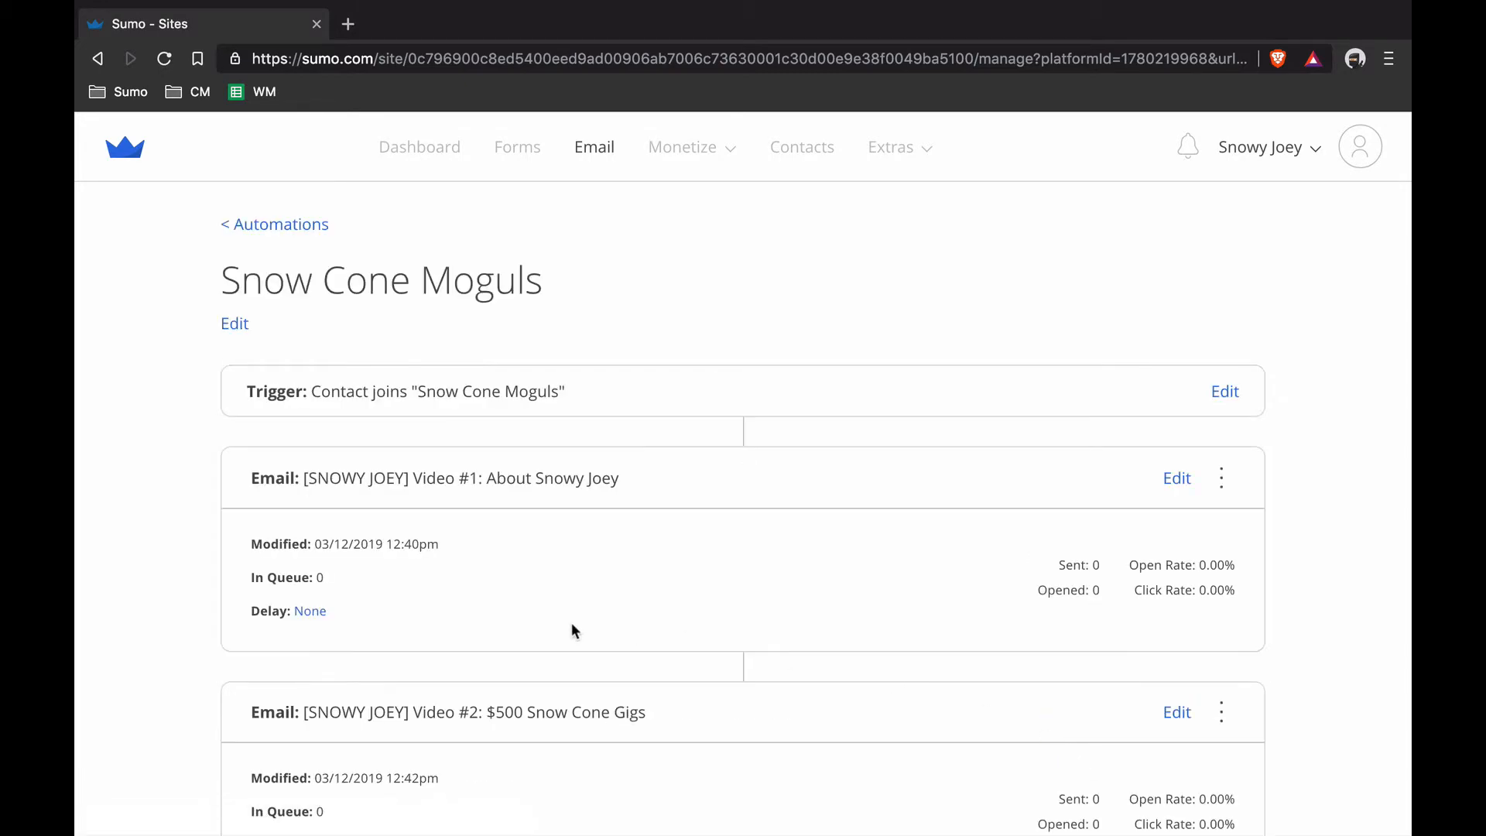
scroll("down", 3)
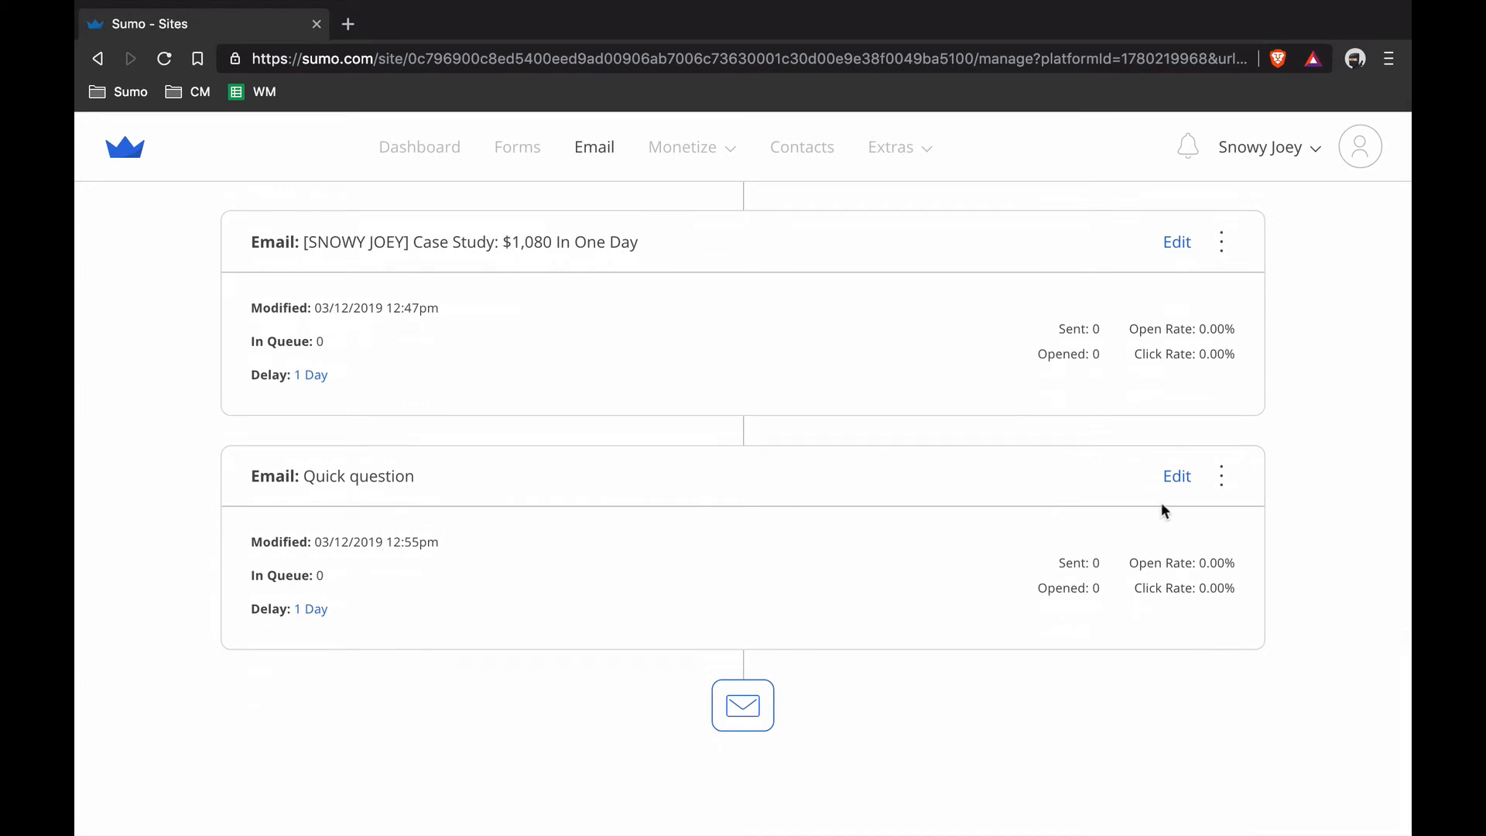
- Insert a dog image into Quick question and type 'Is it this dog?' after the opening question
left_click(1176, 476)
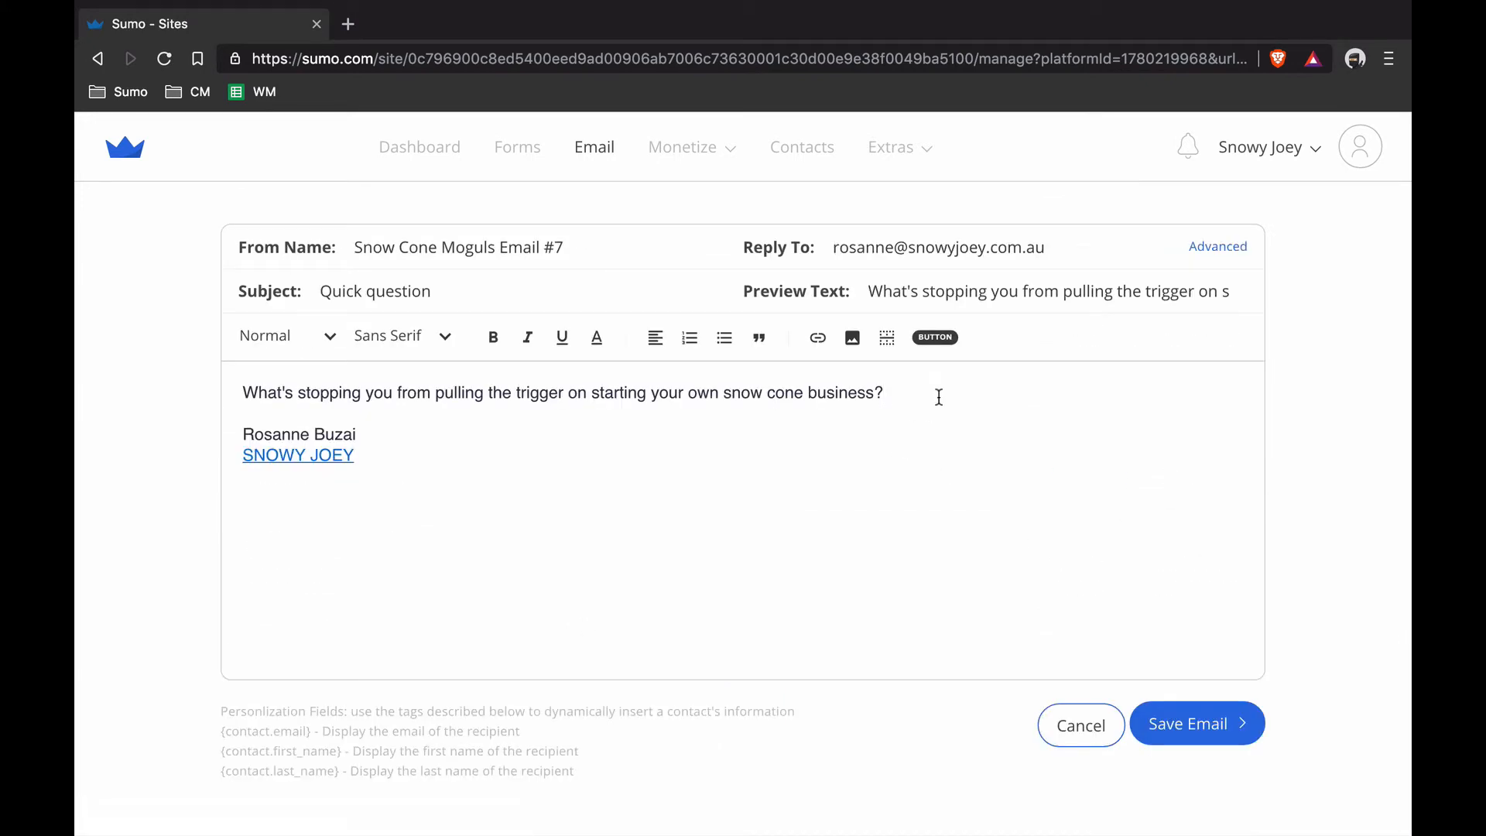
left_click(851, 338)
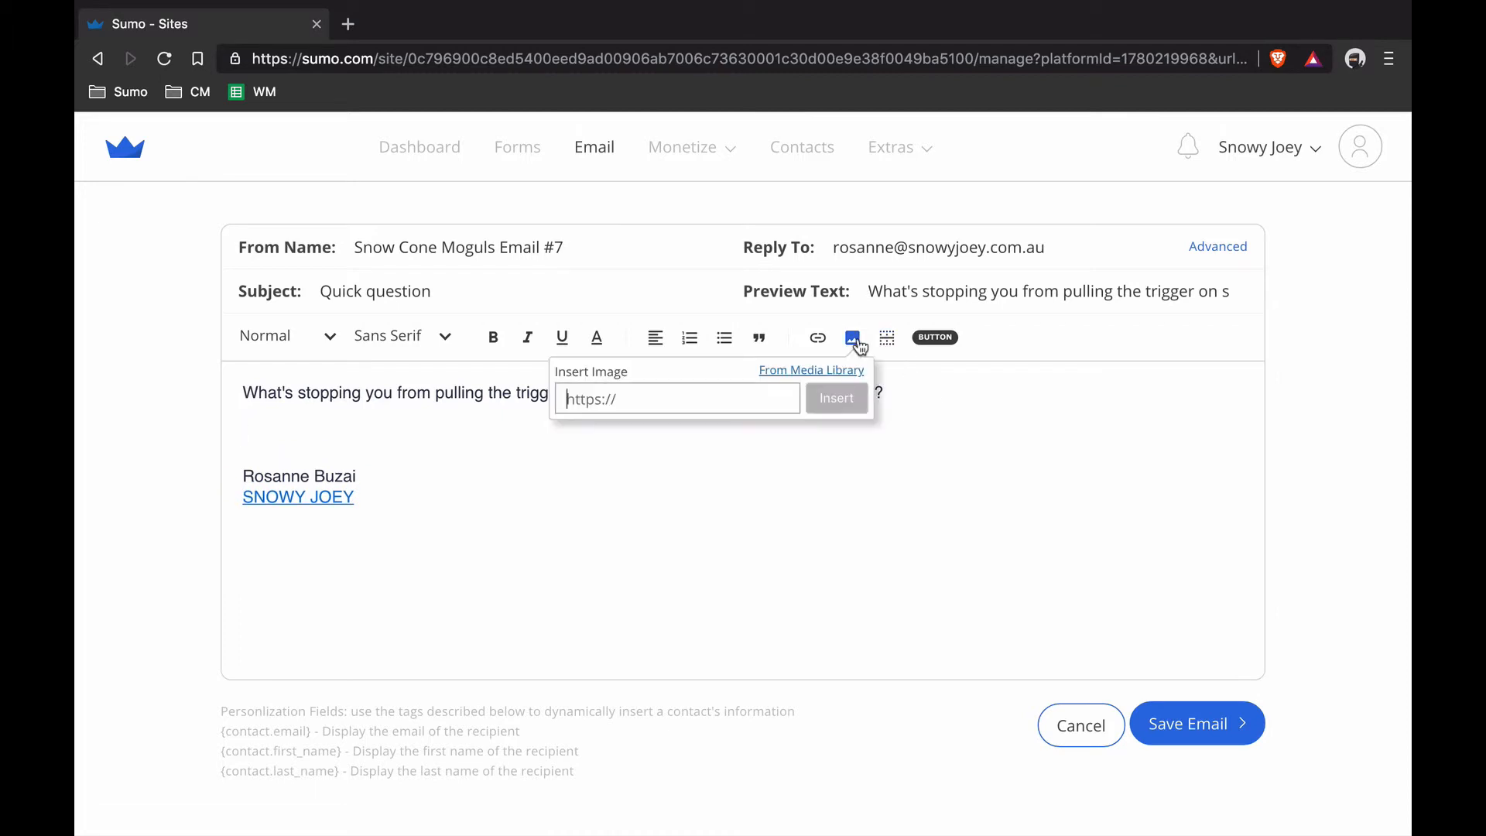
left_click(810, 370)
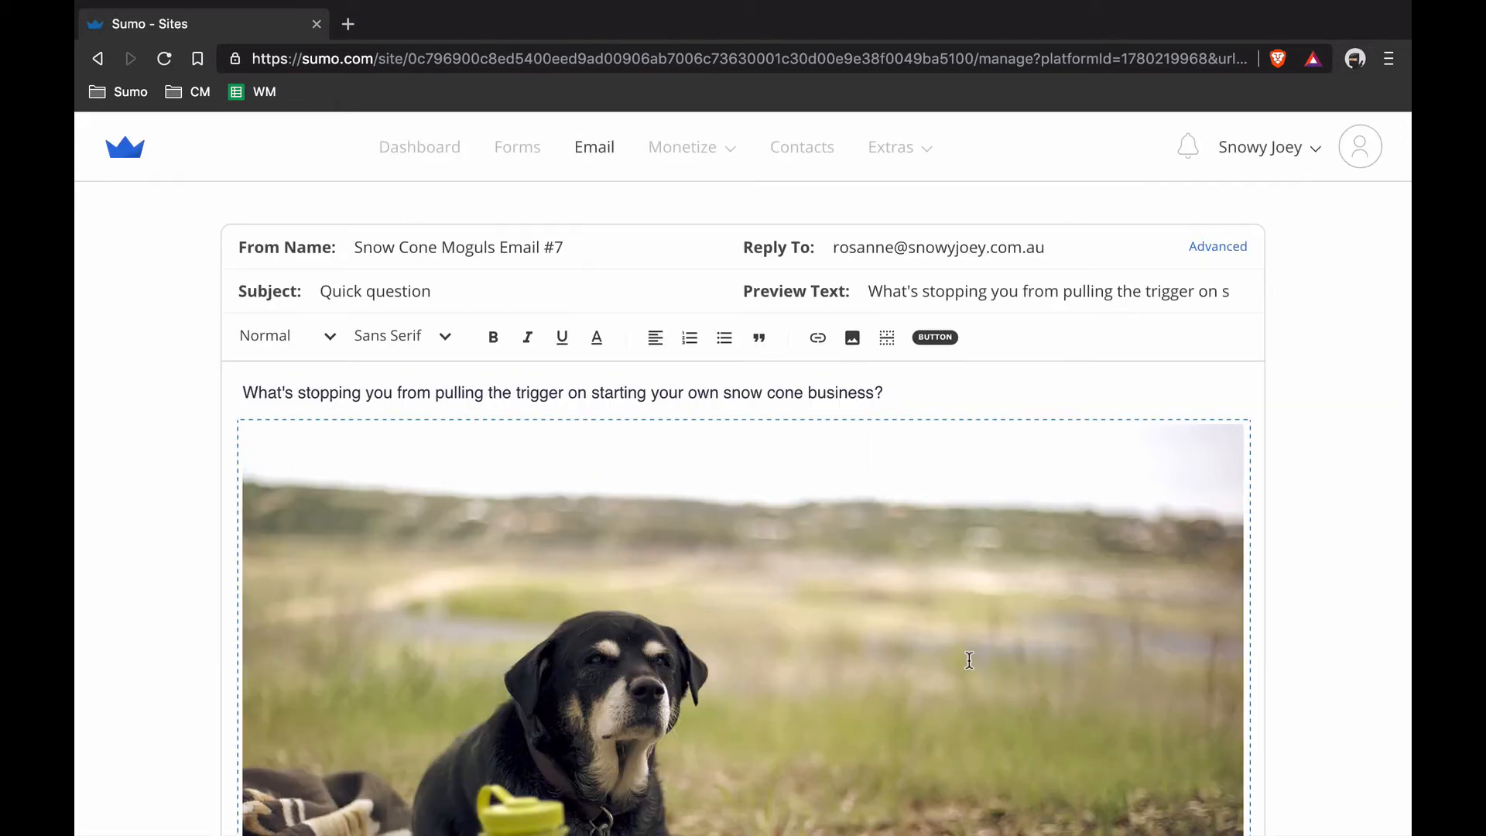
left_click(882, 392)
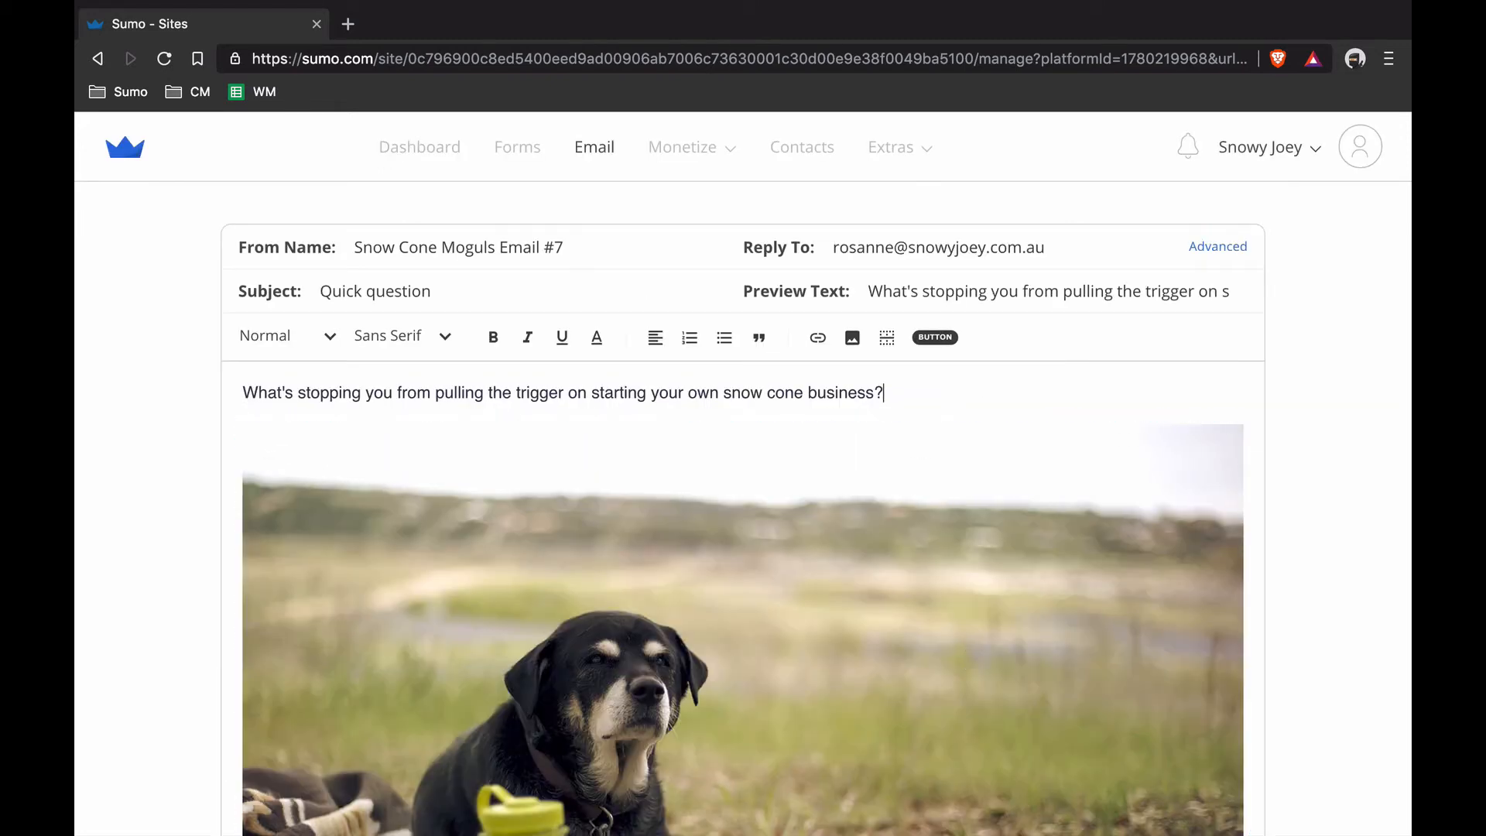
type("Is it this dog?")
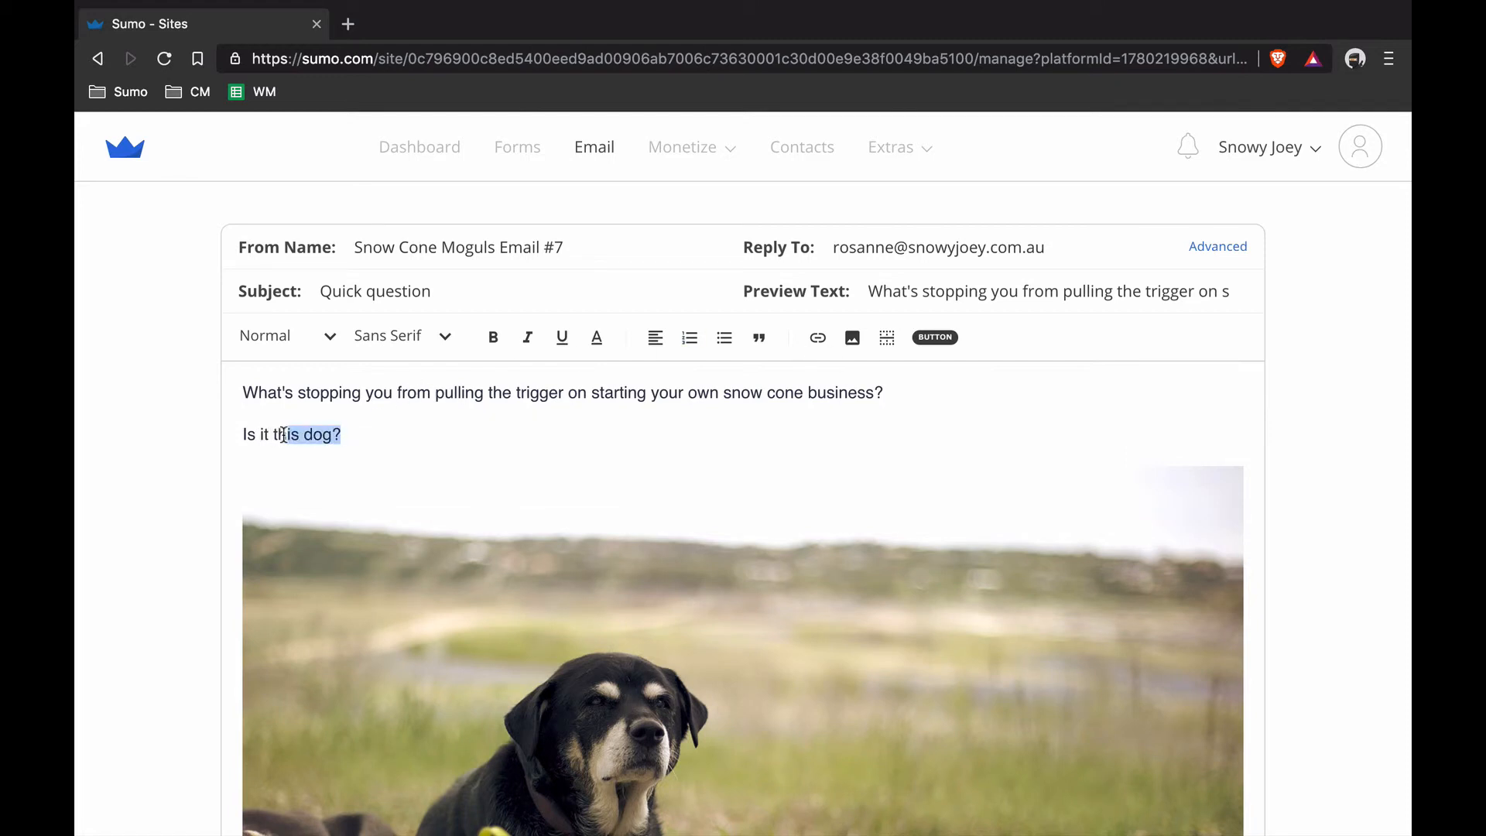
- Select the 'Is it this dog?' line, colour it red, bullet it and format it as a quote
triple_click(291, 434)
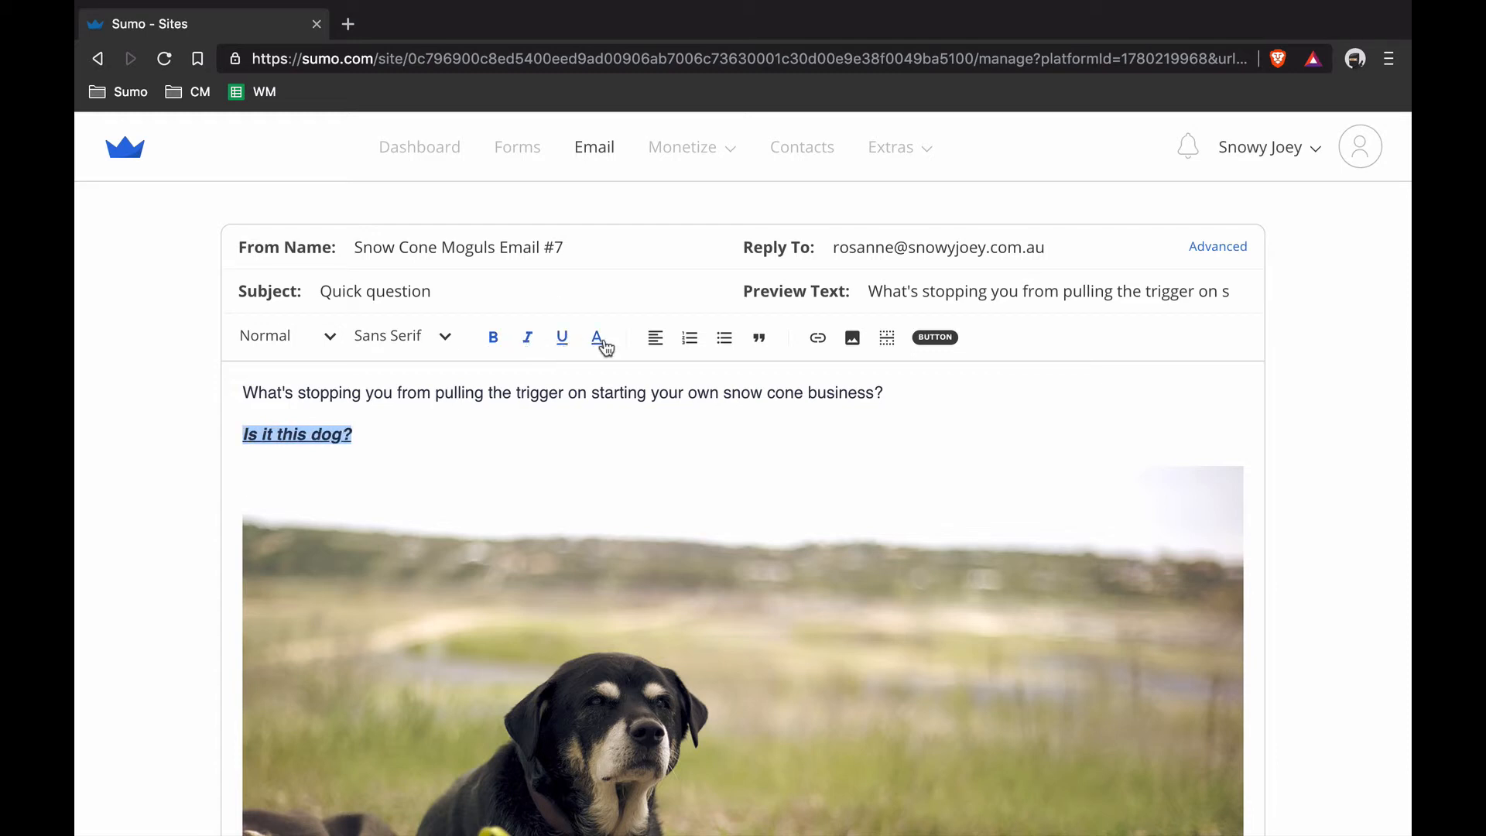
left_click(596, 336)
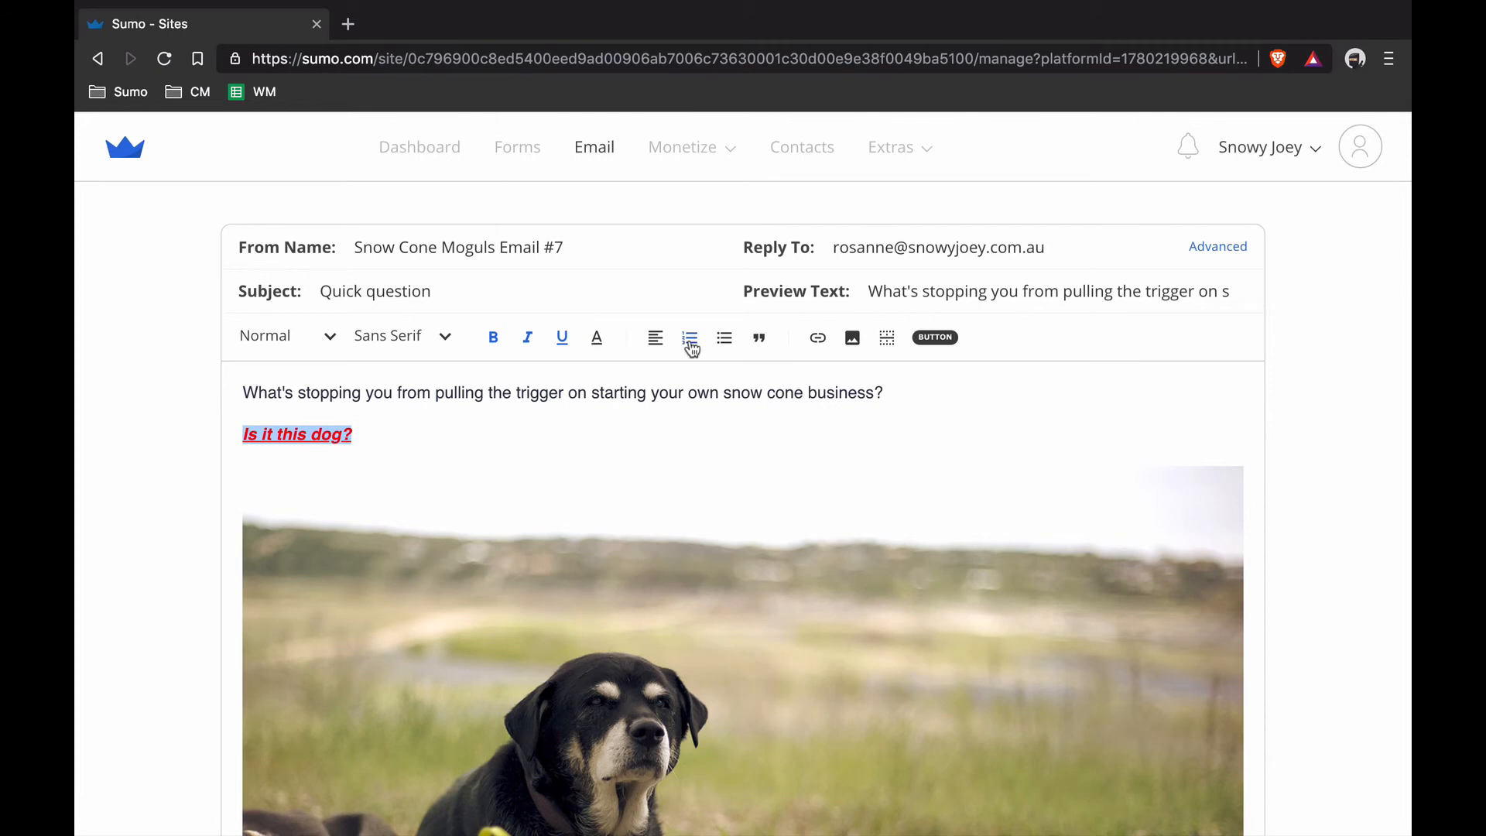
left_click(722, 336)
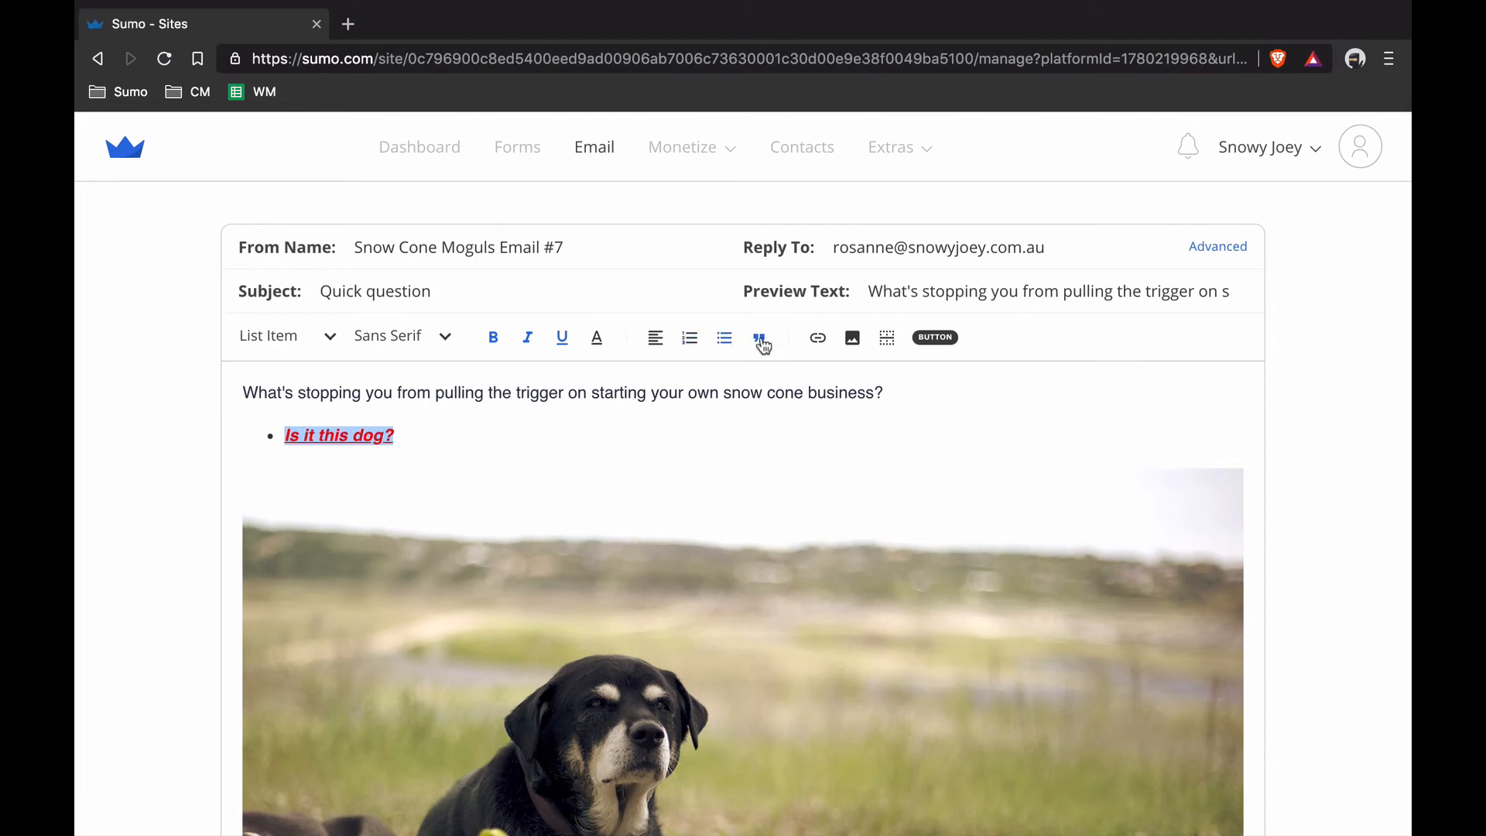
left_click(817, 337)
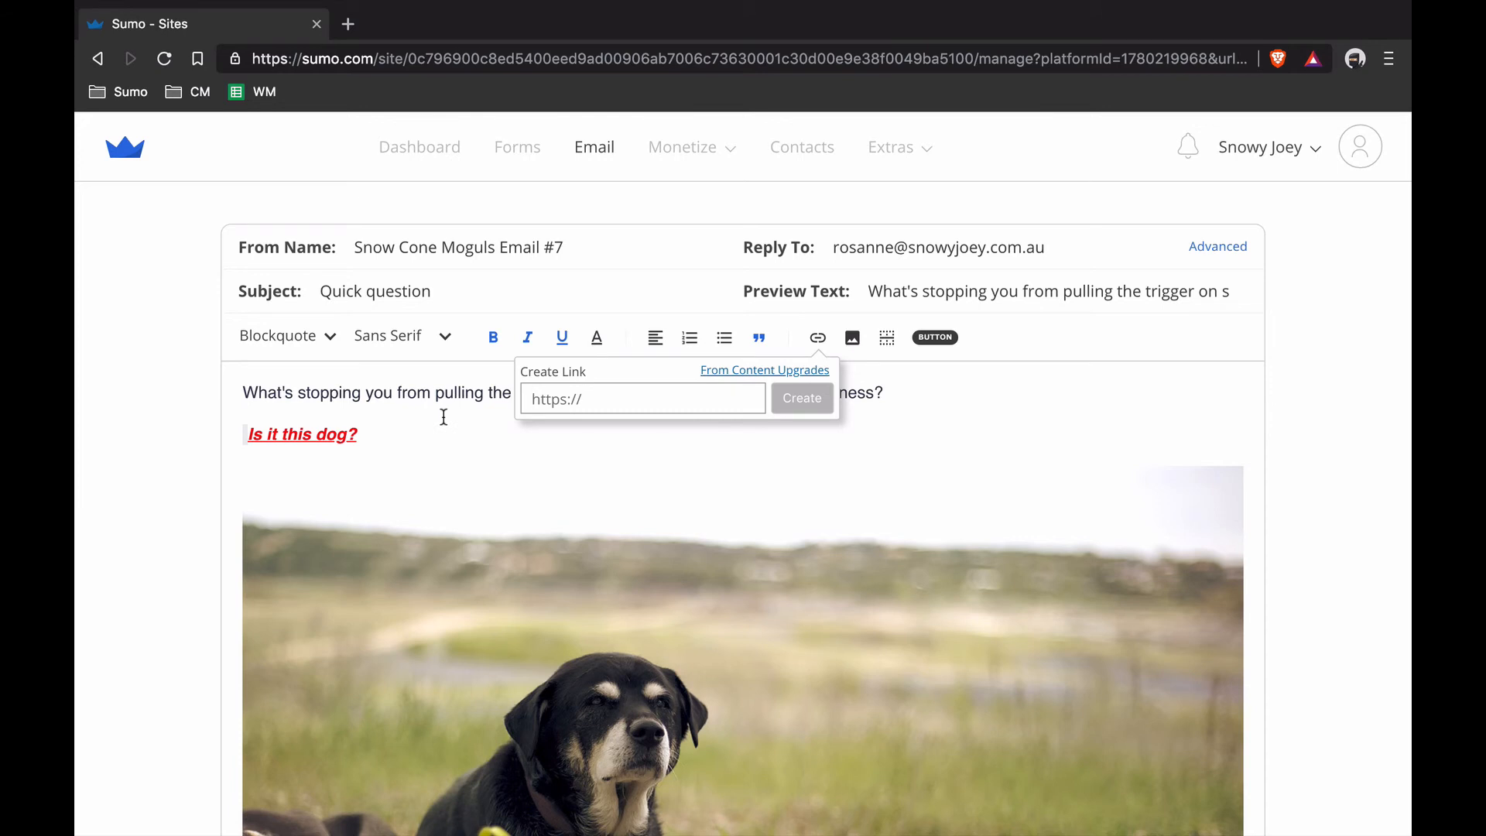
mouse_move(399, 434)
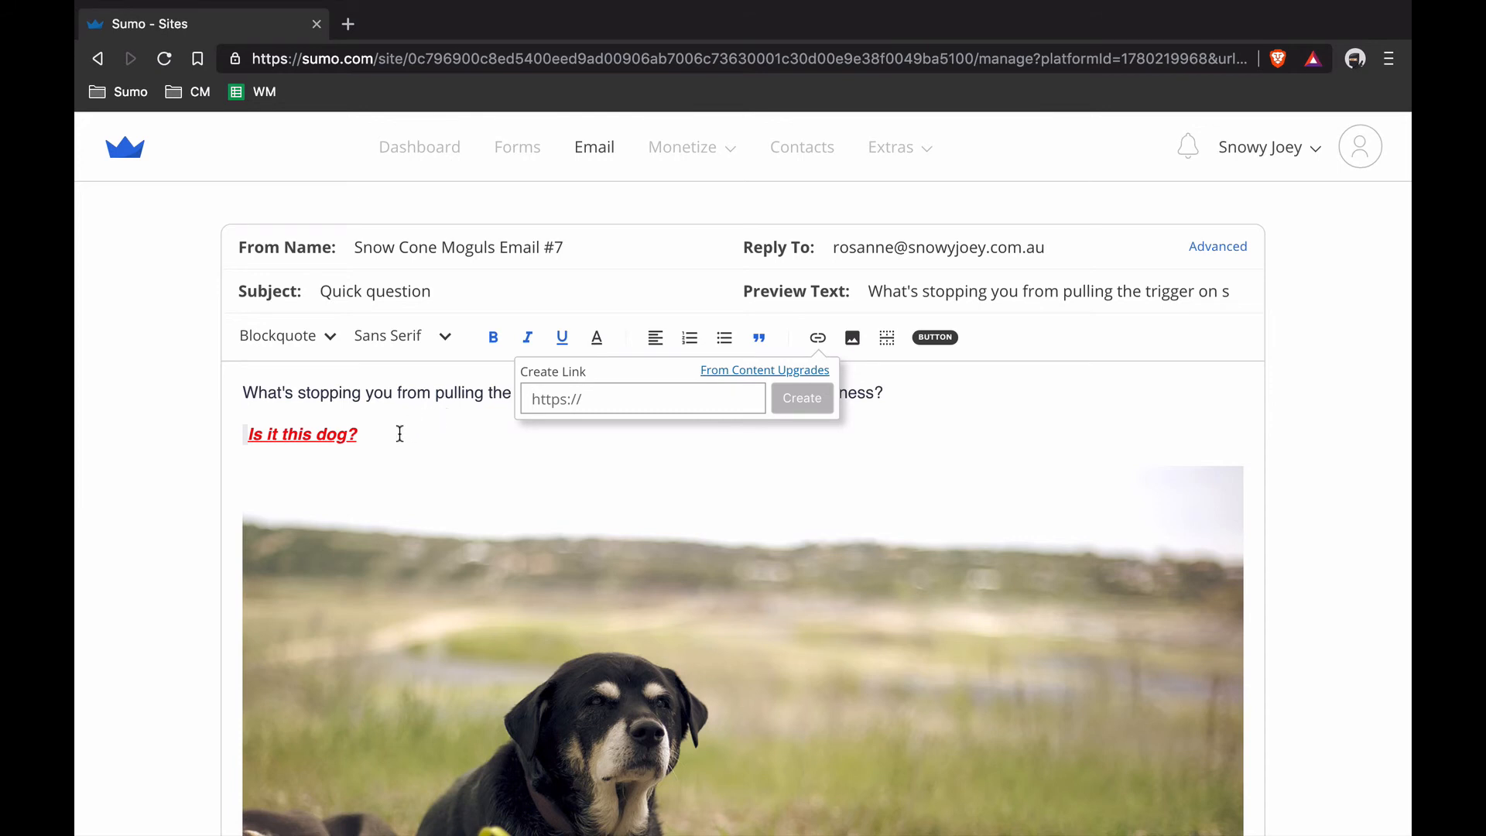